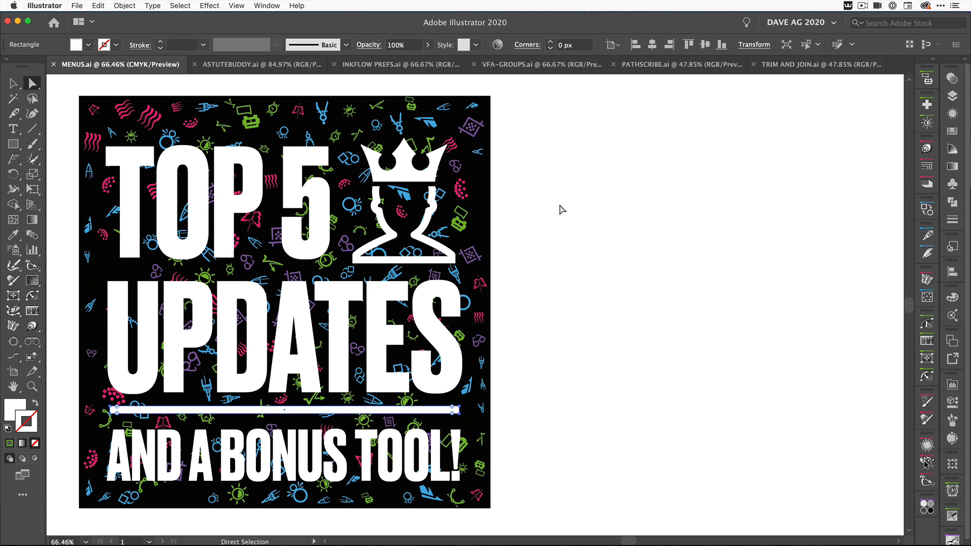
{"action": "mouse_move", "coordinate": [559, 209]}
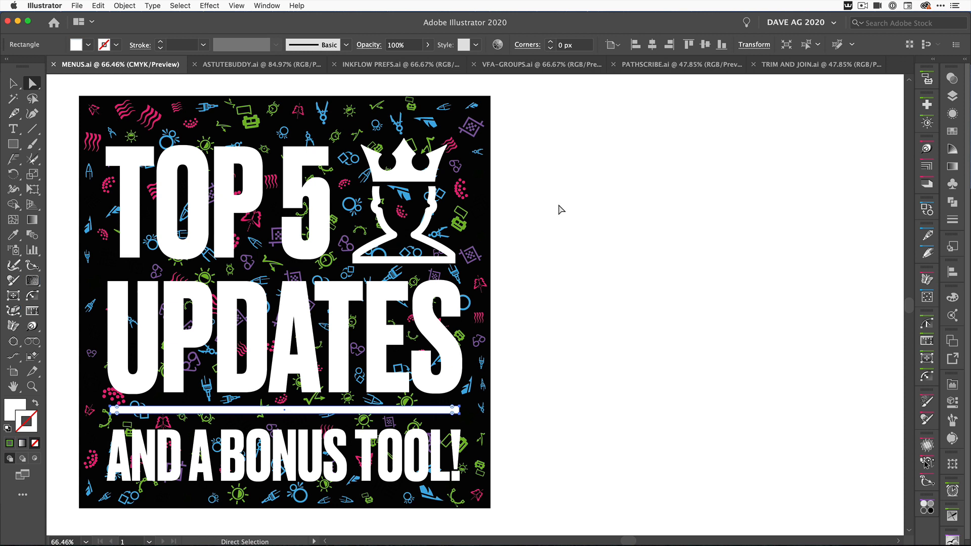
- Bring up ASTUTEBUDDY.ai, then show and collapse the AstuteBuddy shortcut help panel
{"action": "left_click", "coordinate": [267, 6]}
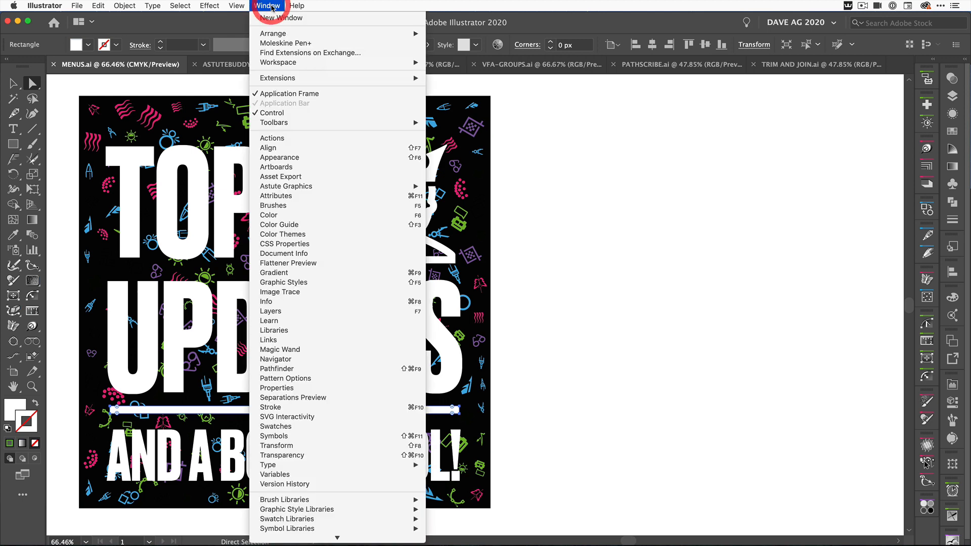
{"action": "mouse_move", "coordinate": [274, 272]}
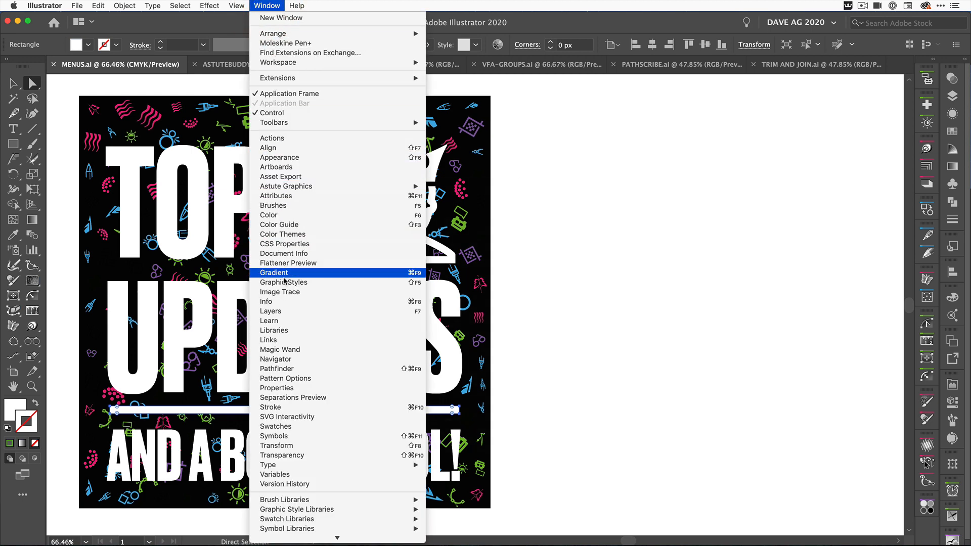
{"action": "mouse_move", "coordinate": [267, 301]}
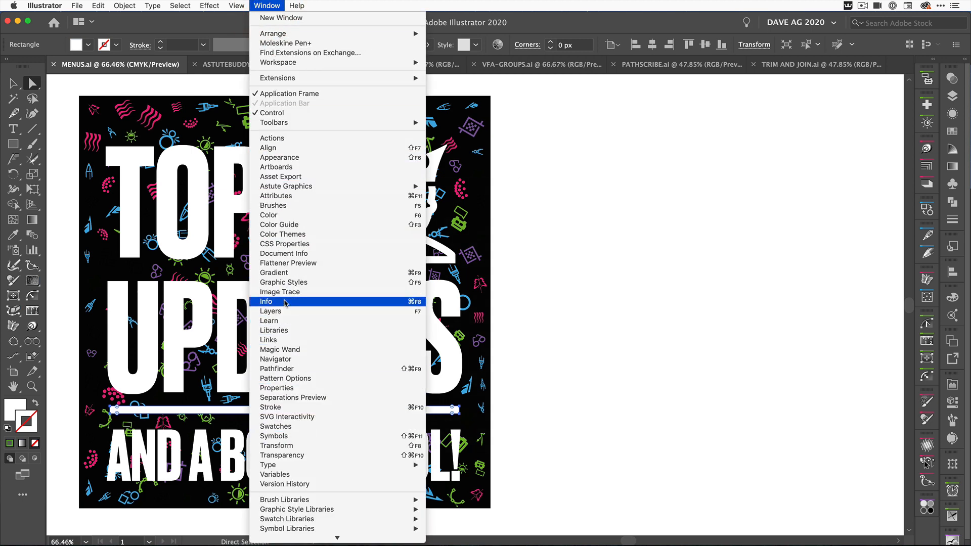
{"action": "mouse_move", "coordinate": [286, 186]}
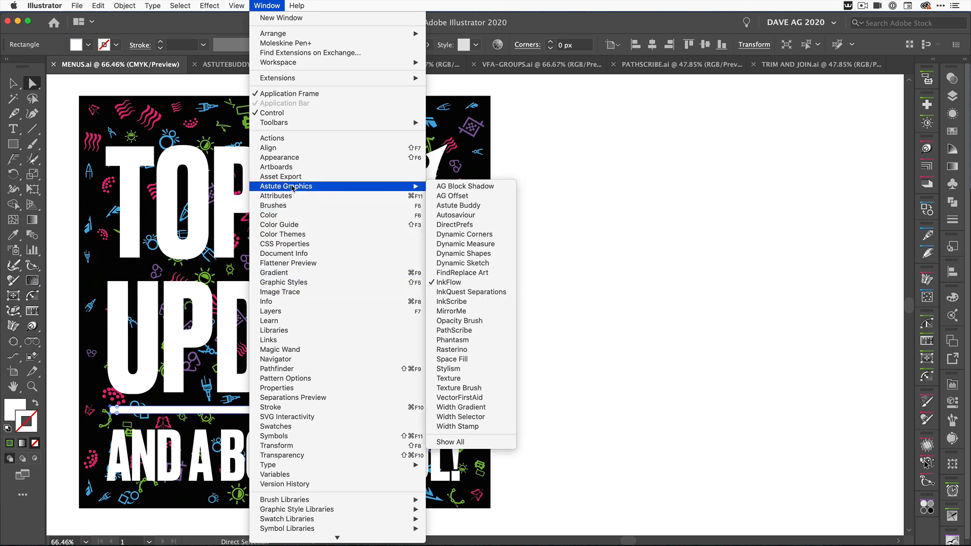
{"action": "mouse_move", "coordinate": [465, 185]}
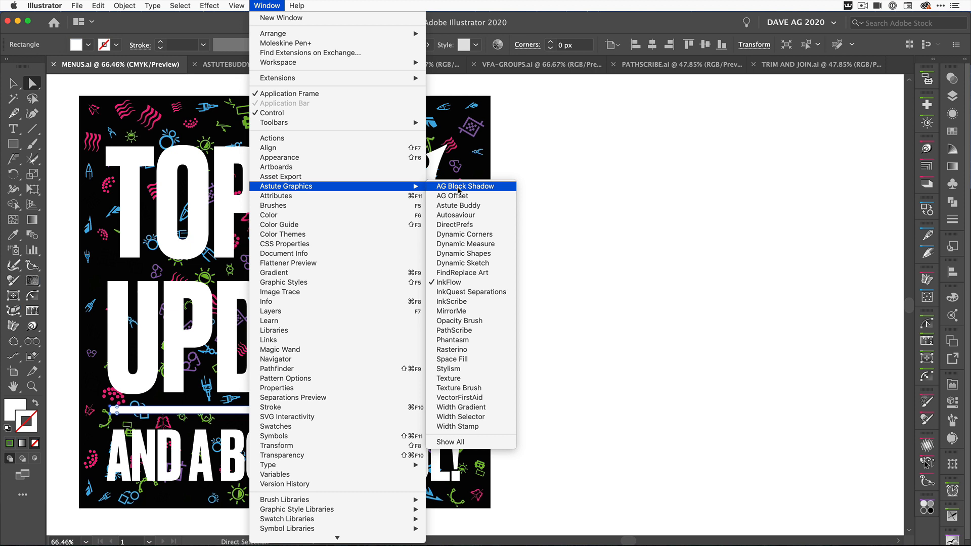
{"action": "mouse_move", "coordinate": [451, 442]}
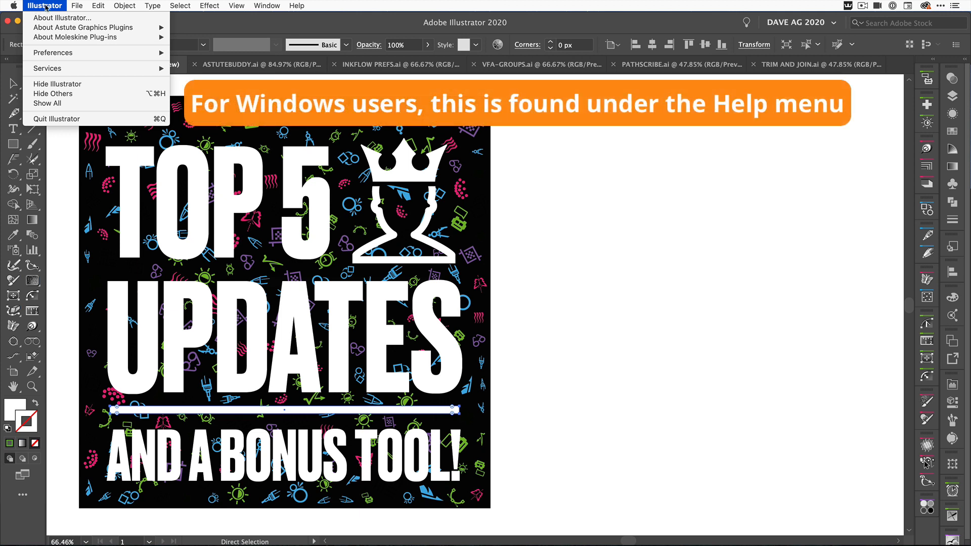
{"action": "mouse_move", "coordinate": [84, 27]}
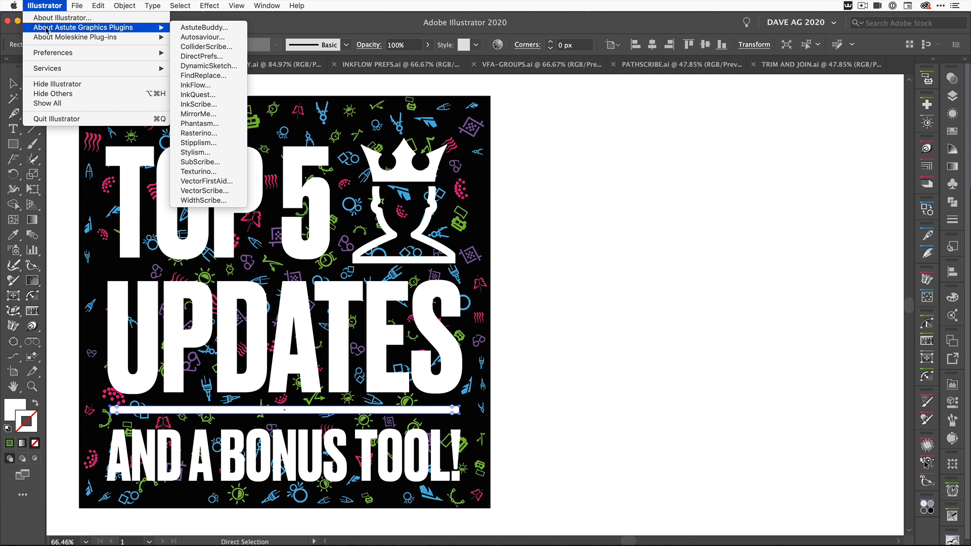
{"action": "mouse_move", "coordinate": [205, 27]}
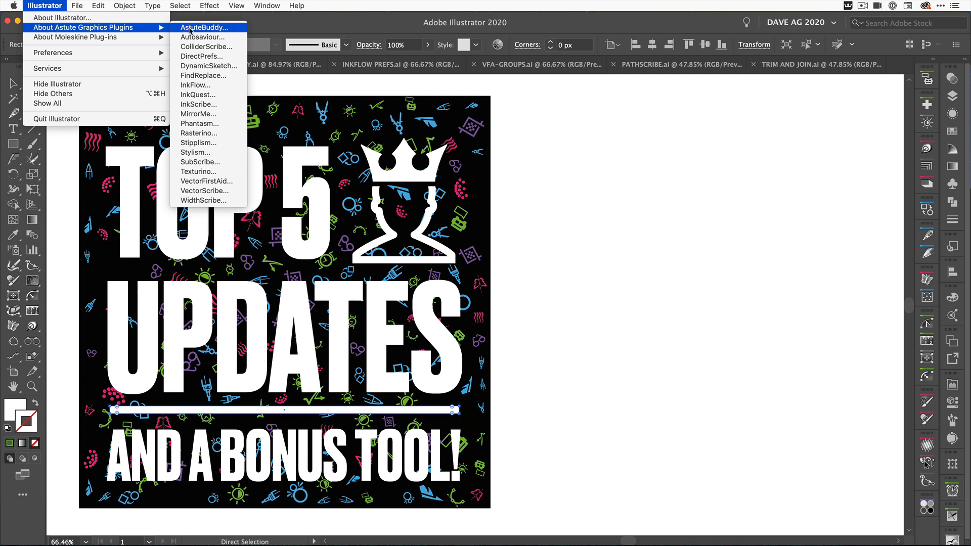
{"action": "mouse_move", "coordinate": [86, 27]}
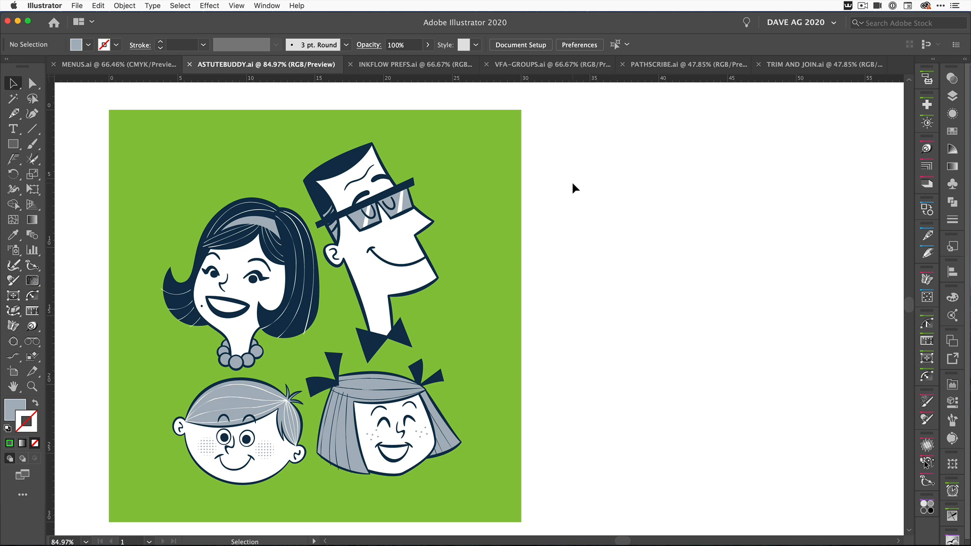
{"action": "left_click", "coordinate": [928, 78]}
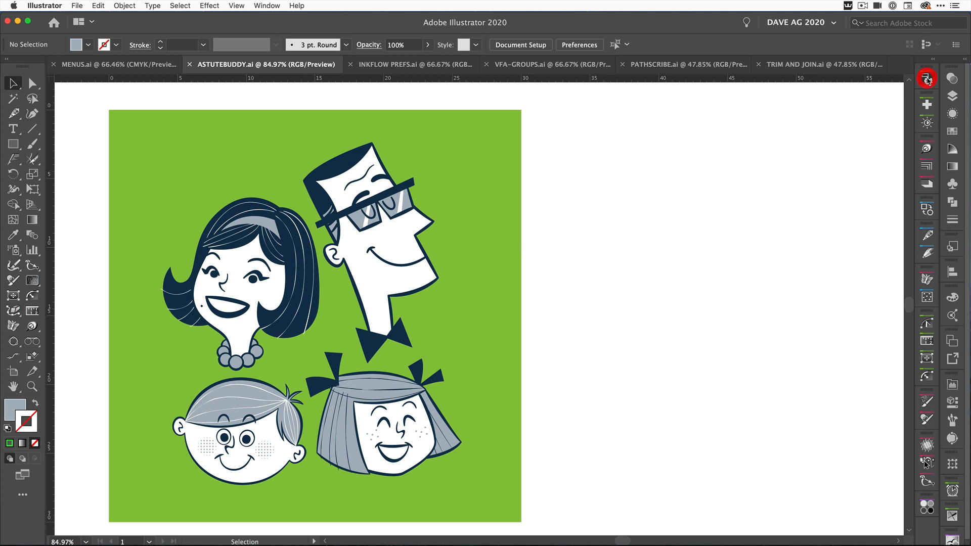
{"action": "left_click", "coordinate": [928, 78]}
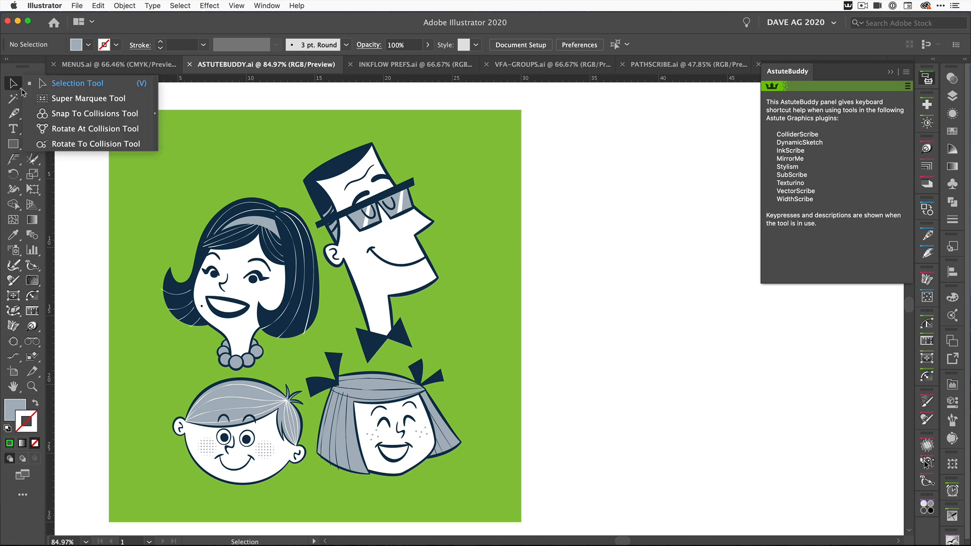
{"action": "left_click", "coordinate": [89, 97]}
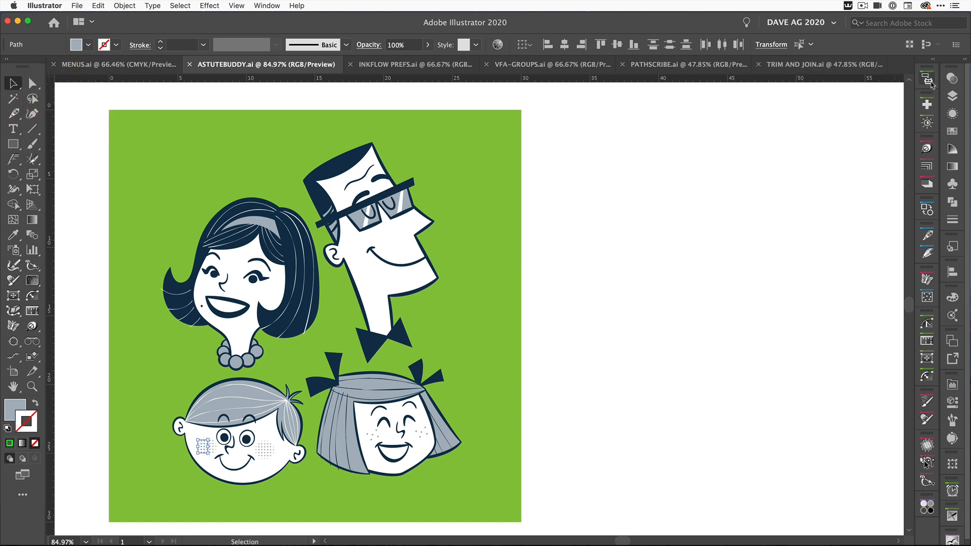
- Confirm AstuteBuddy Preferences with automatic show and hide both enabled
{"action": "left_click", "coordinate": [905, 77]}
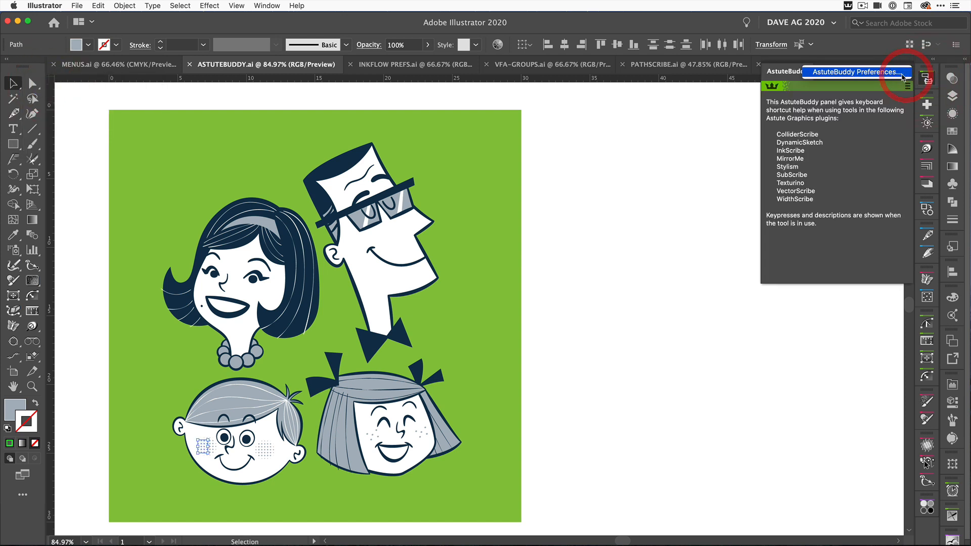
{"action": "left_click", "coordinate": [855, 72]}
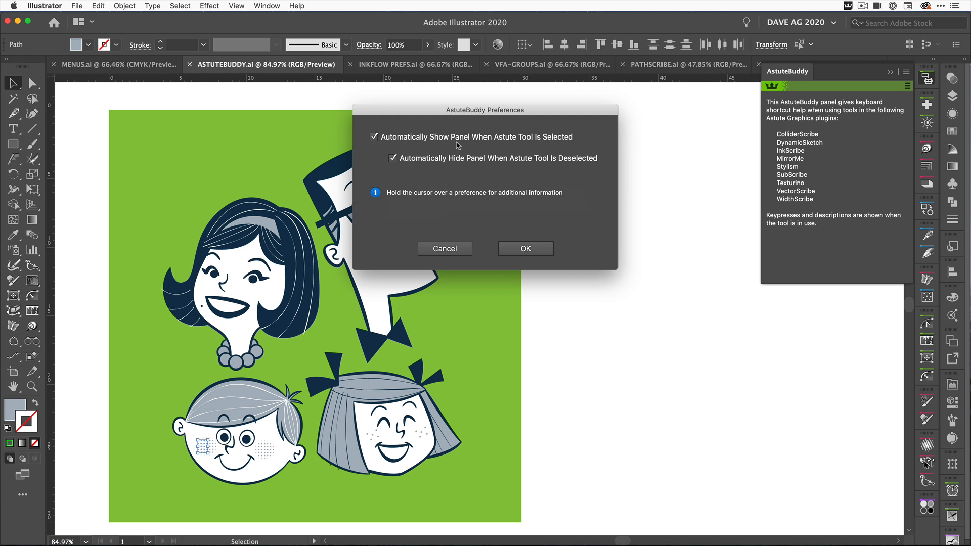
{"action": "mouse_move", "coordinate": [475, 137]}
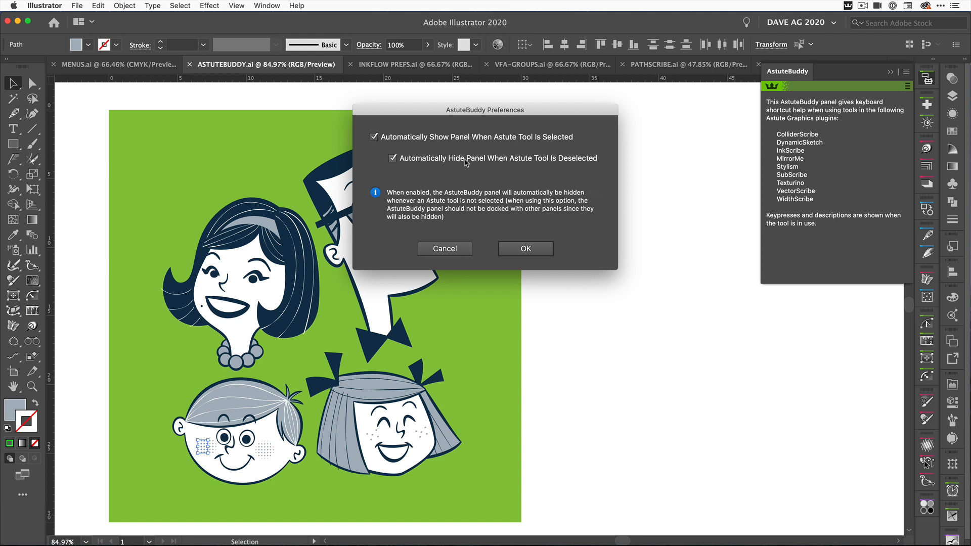
{"action": "mouse_move", "coordinate": [522, 241]}
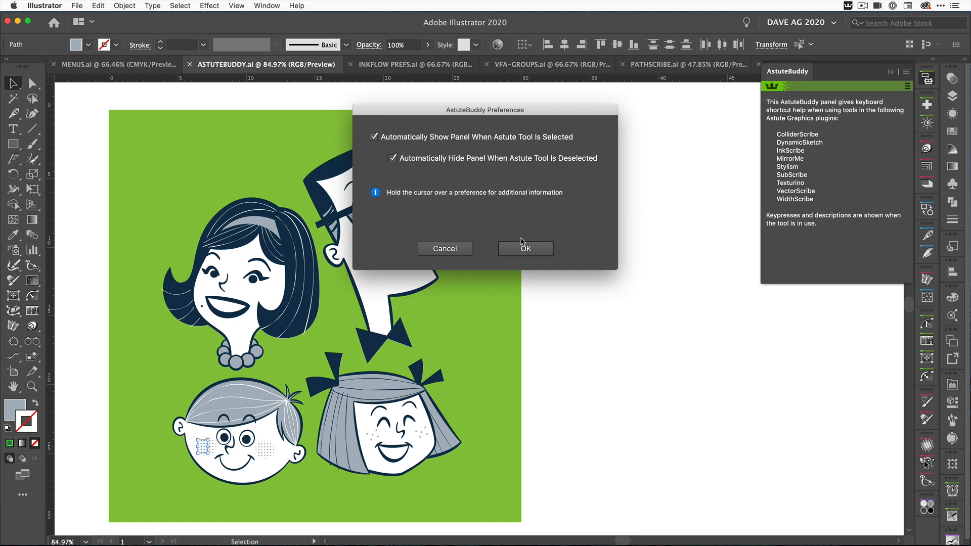
{"action": "left_click", "coordinate": [525, 248]}
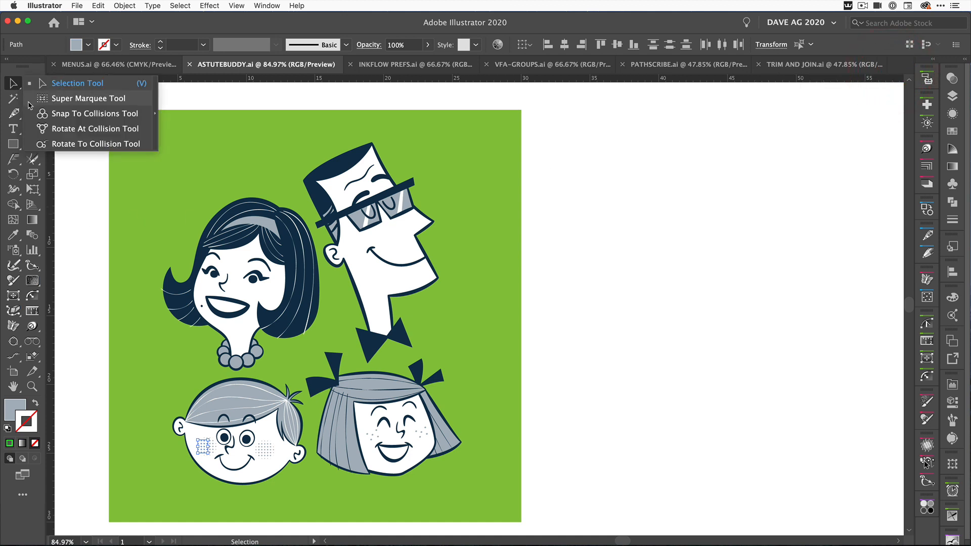
{"action": "left_click", "coordinate": [90, 98]}
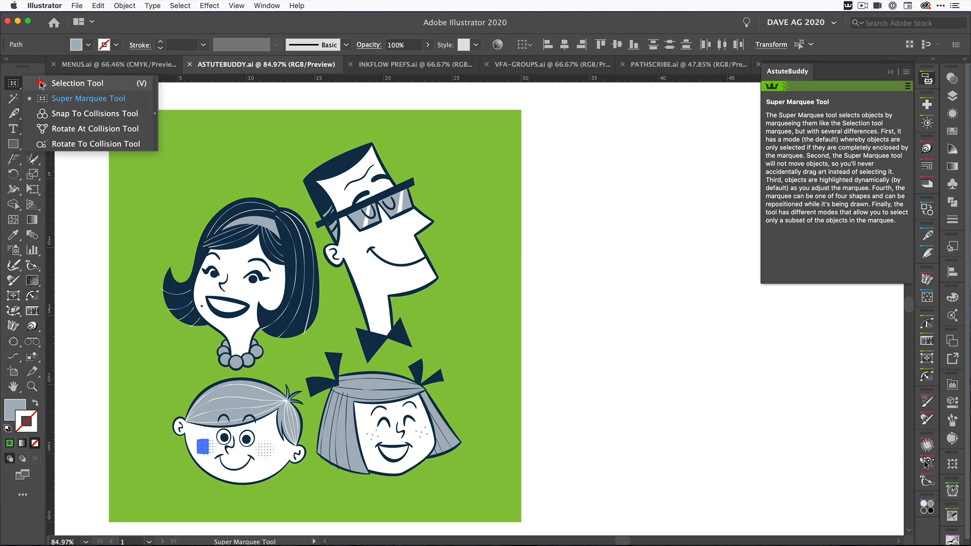
{"action": "left_click", "coordinate": [78, 83]}
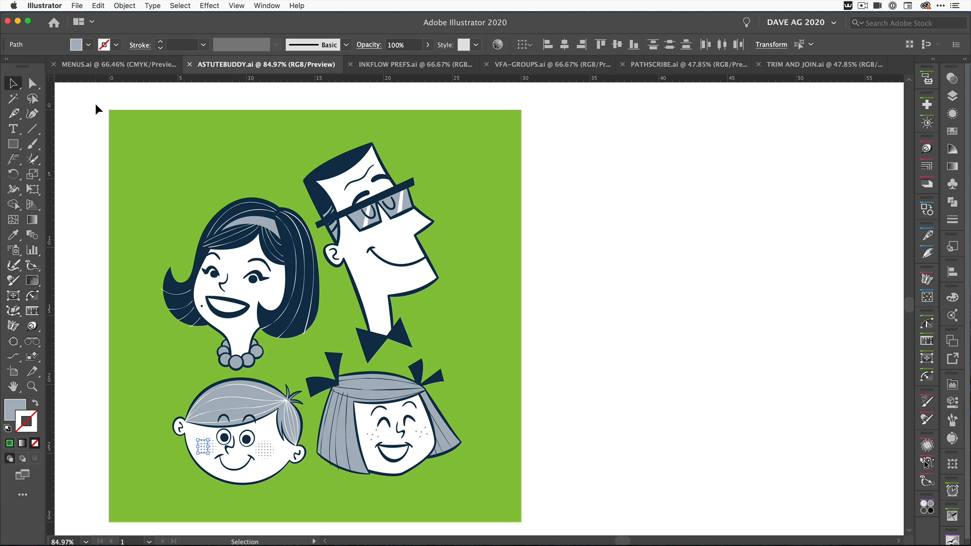
{"action": "left_click", "coordinate": [401, 64]}
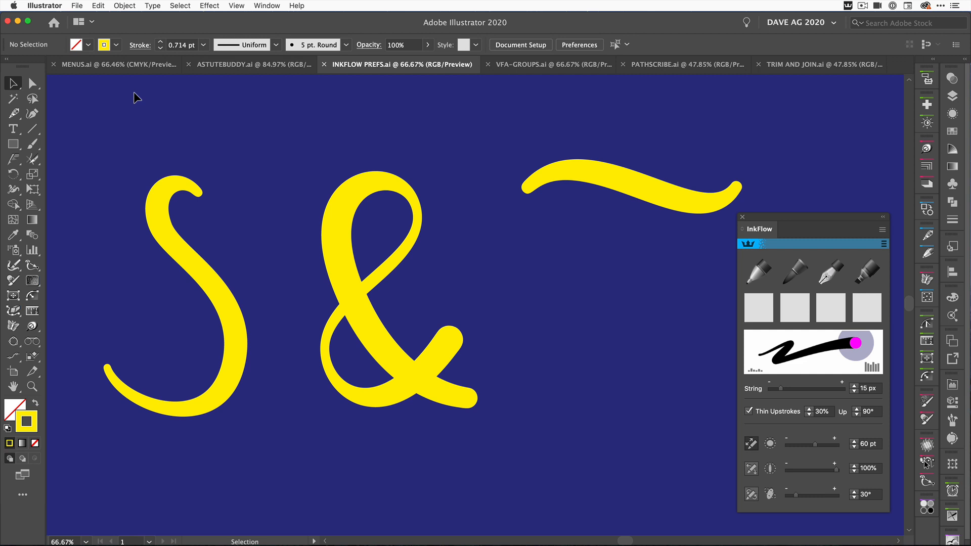
{"action": "mouse_move", "coordinate": [161, 204]}
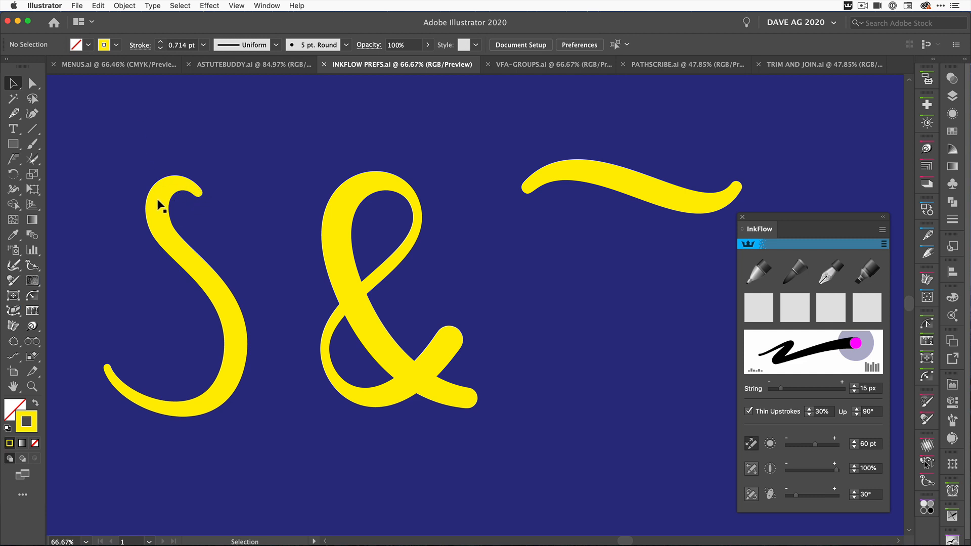
- Select the yellow S stroke with Smart Remove Brush help showing in AstuteBuddy
{"action": "left_click", "coordinate": [173, 205]}
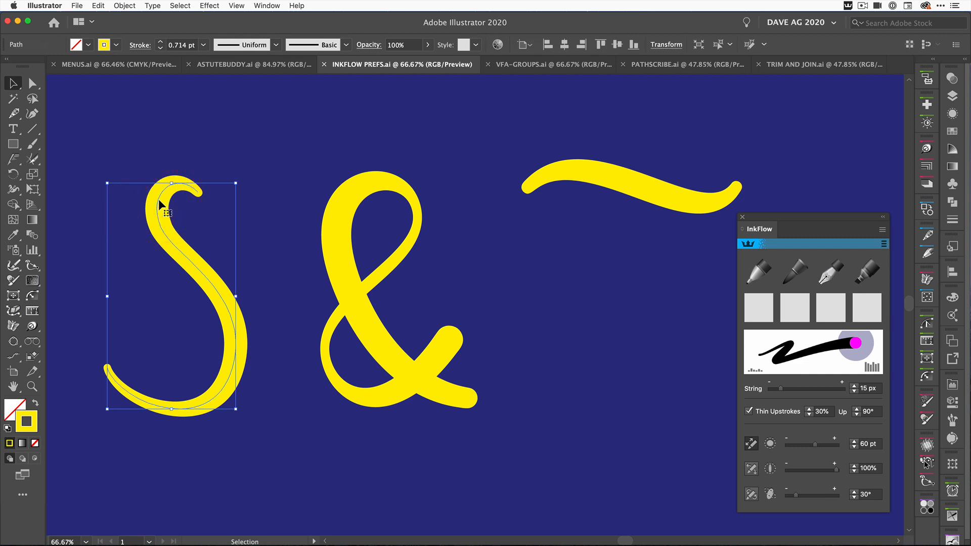
{"action": "mouse_move", "coordinate": [234, 206]}
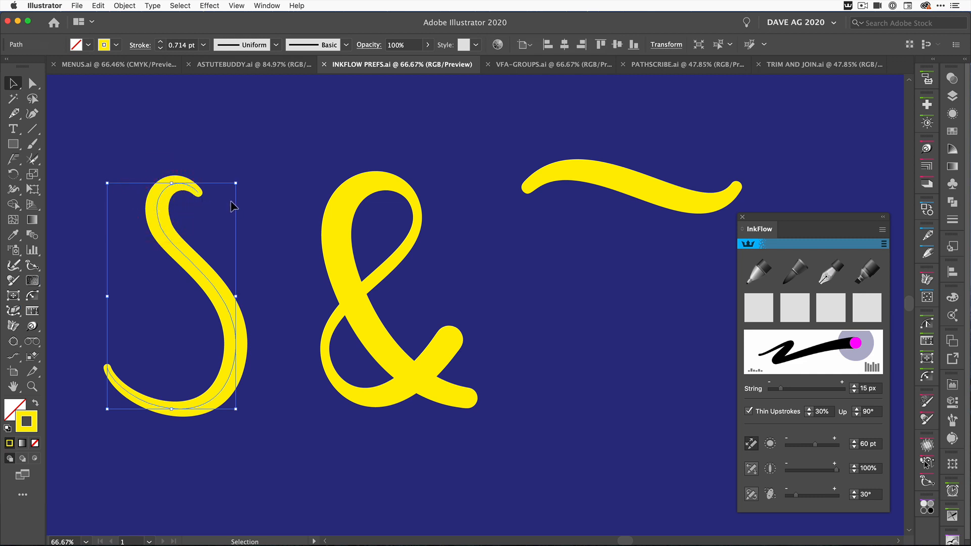
{"action": "mouse_move", "coordinate": [13, 298]}
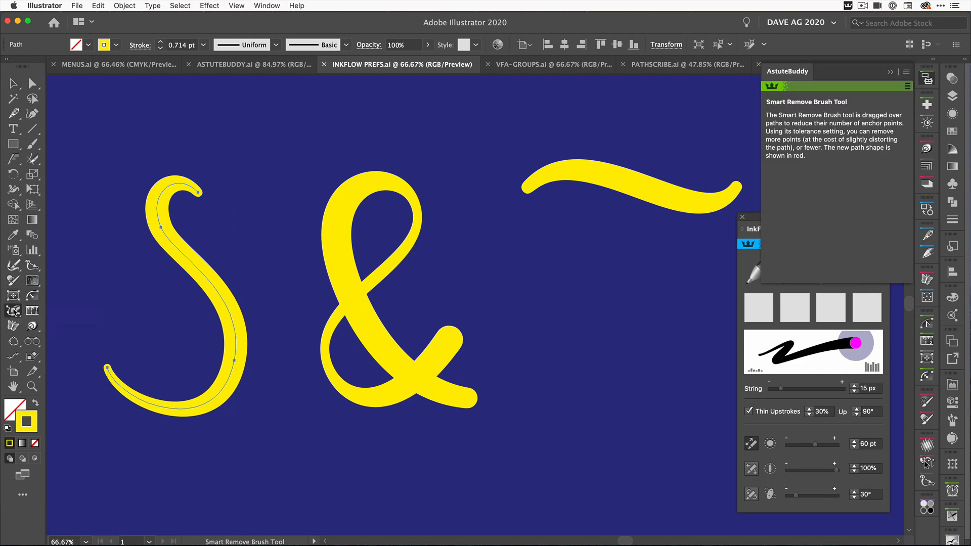
{"action": "left_click", "coordinate": [13, 310]}
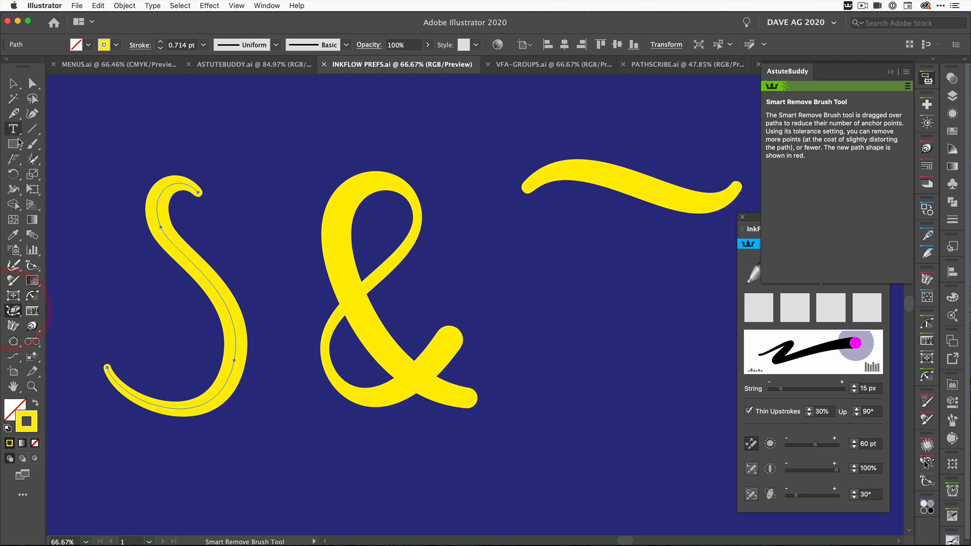
{"action": "mouse_move", "coordinate": [13, 160]}
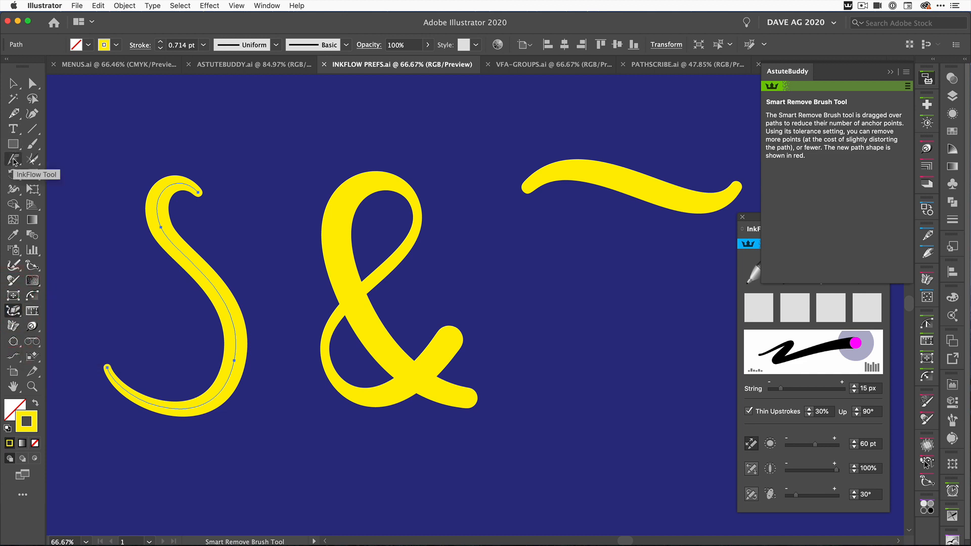
- Draw InkFlow curls onto the S's top and bottom ends, then return to selection
{"action": "left_click", "coordinate": [13, 159]}
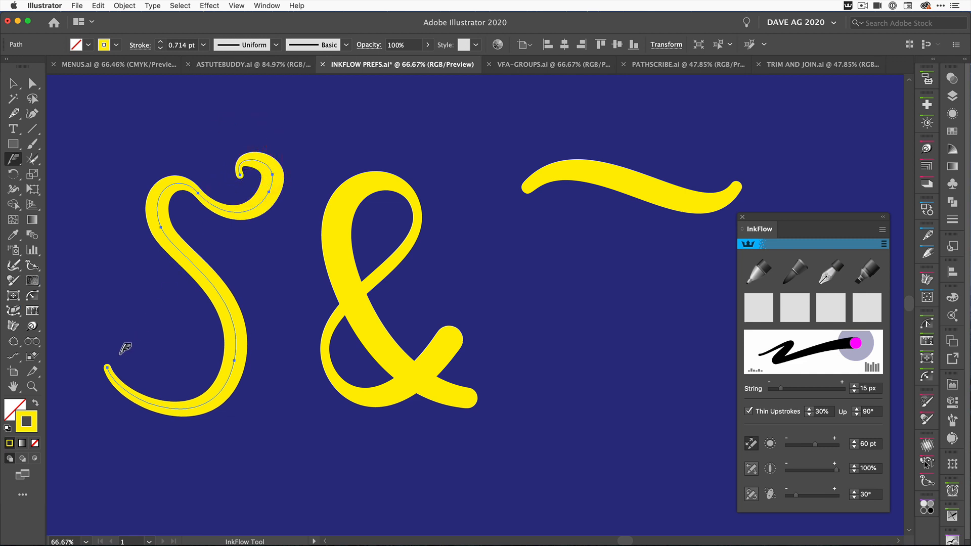
{"action": "mouse_move", "coordinate": [111, 362]}
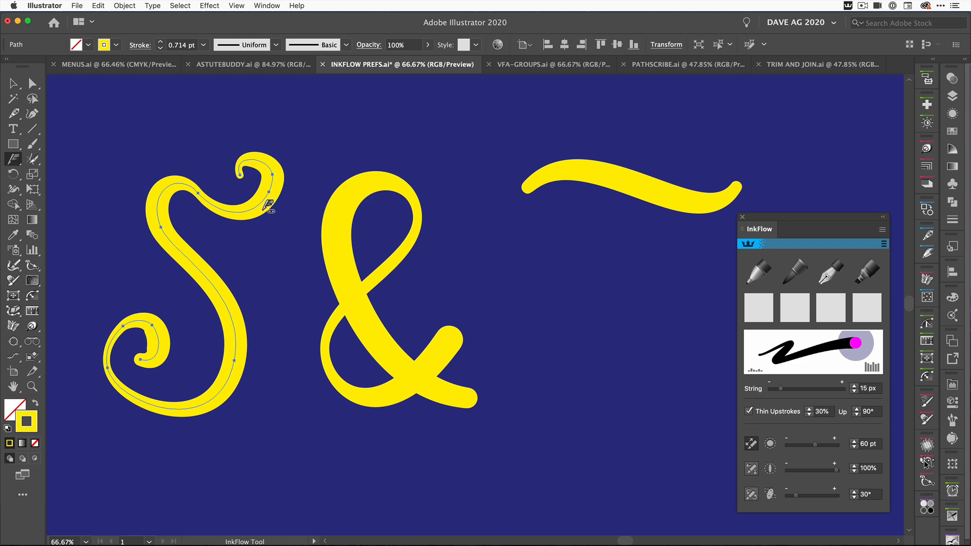
{"action": "mouse_move", "coordinate": [458, 331]}
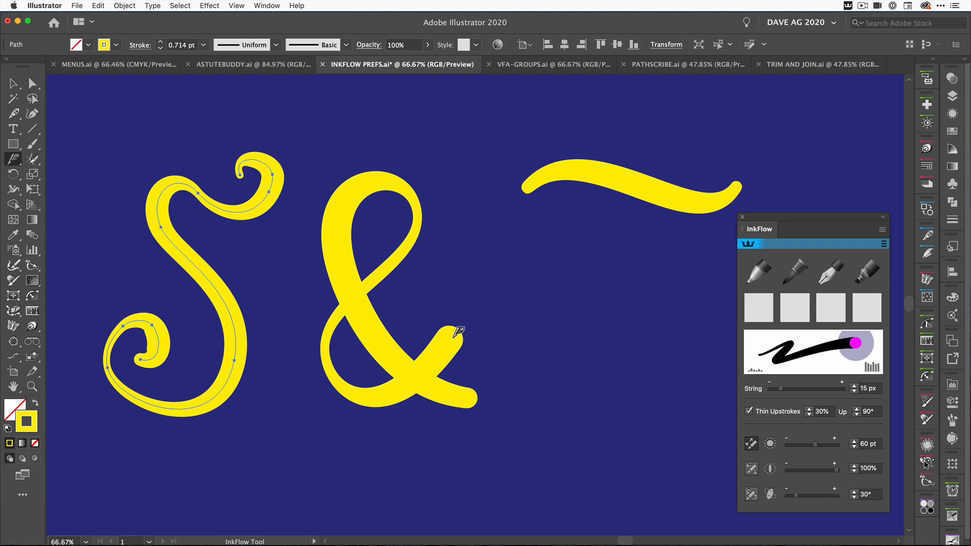
{"action": "left_click", "coordinate": [14, 83]}
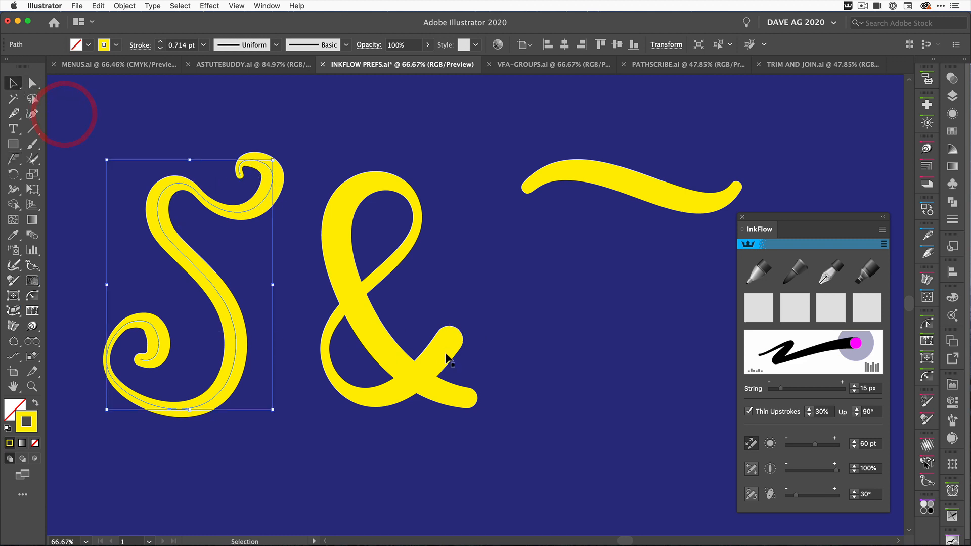
- Select the ampersand stroke to extend its tail with InkFlow
{"action": "left_click", "coordinate": [384, 279]}
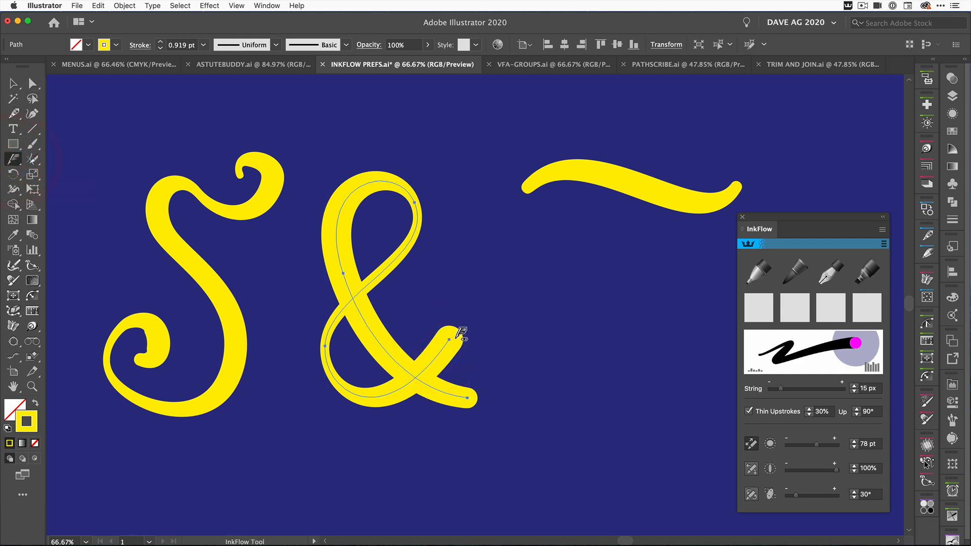
{"action": "mouse_move", "coordinate": [461, 319]}
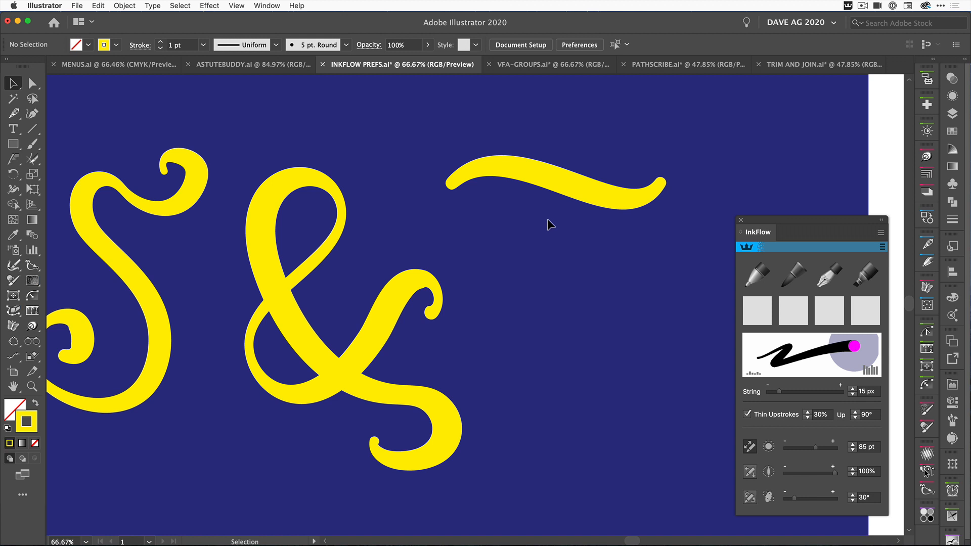
{"action": "mouse_move", "coordinate": [576, 212]}
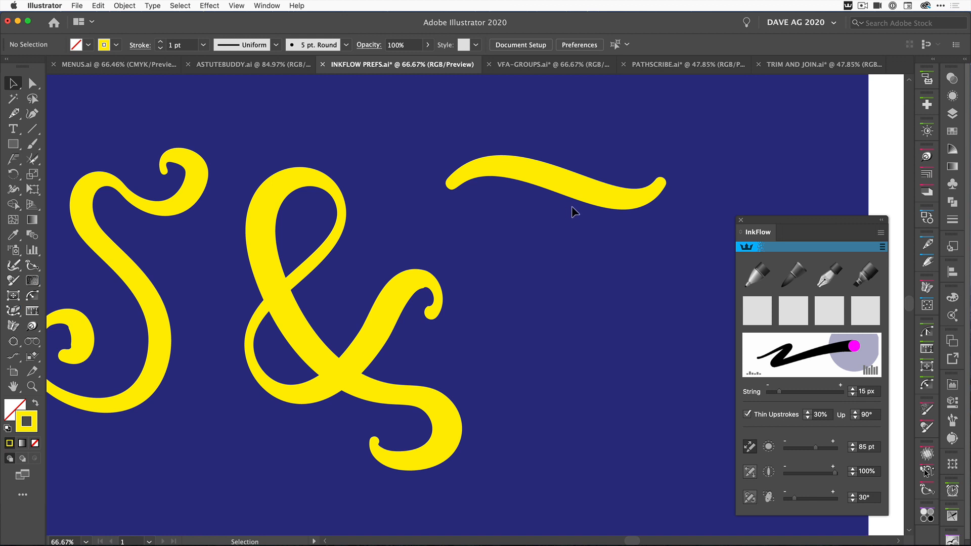
{"action": "mouse_move", "coordinate": [760, 224]}
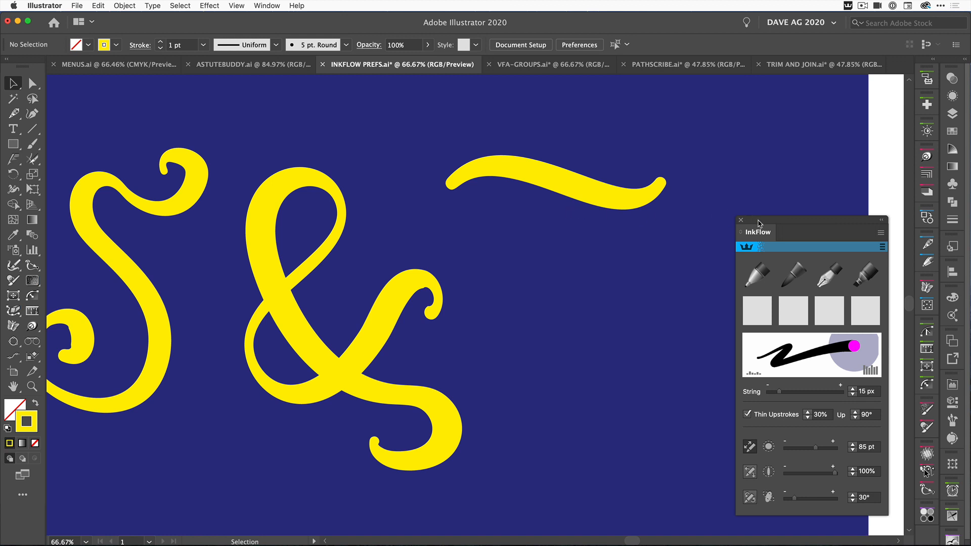
{"action": "left_click", "coordinate": [881, 232]}
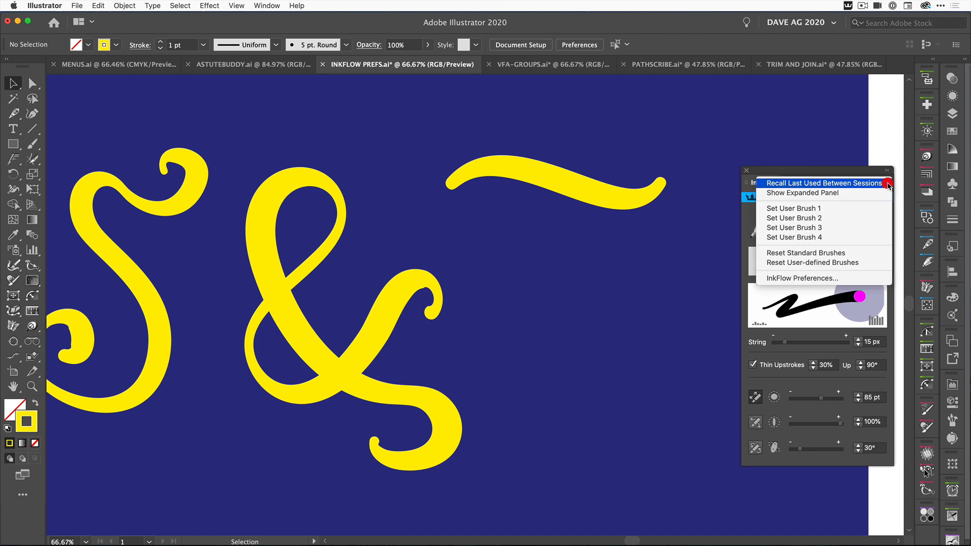
{"action": "left_click", "coordinate": [801, 278]}
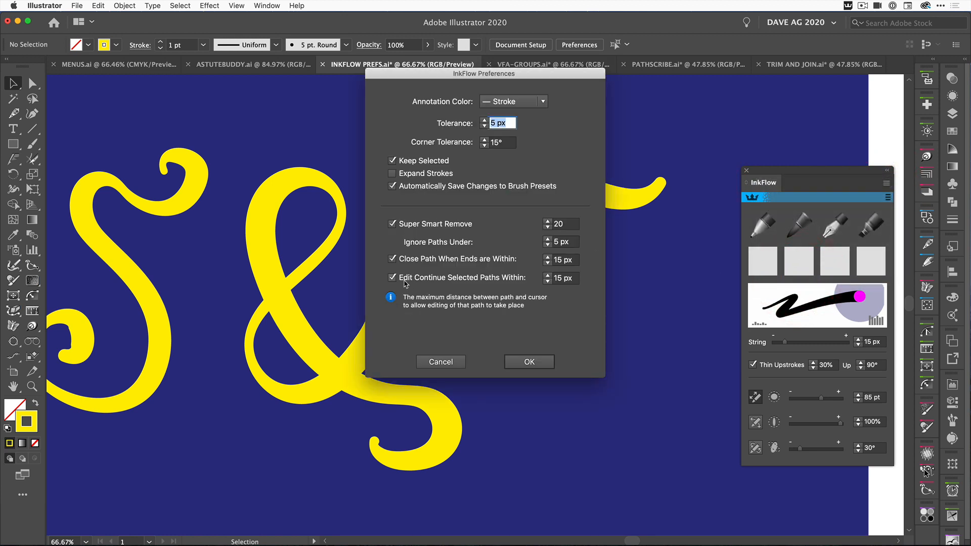
{"action": "mouse_move", "coordinate": [509, 263]}
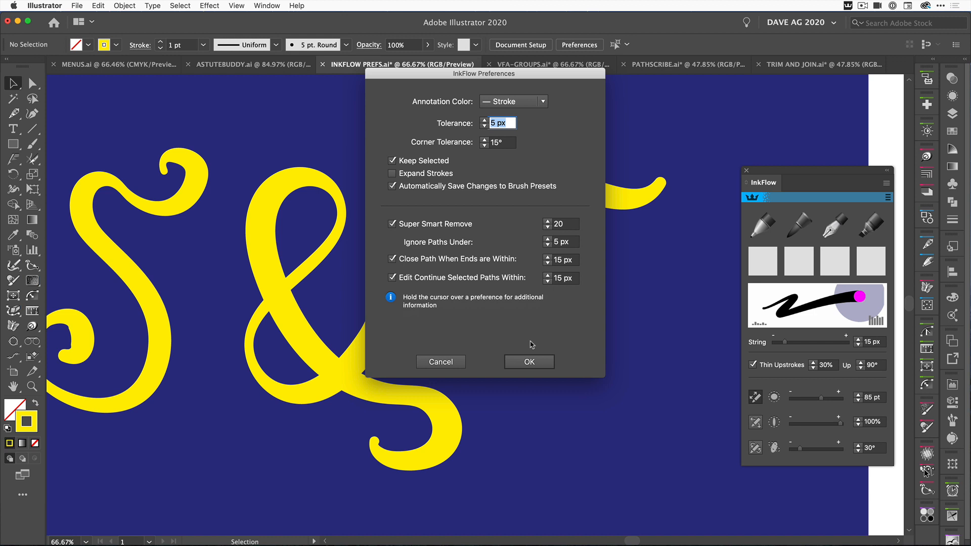
{"action": "left_click", "coordinate": [528, 362]}
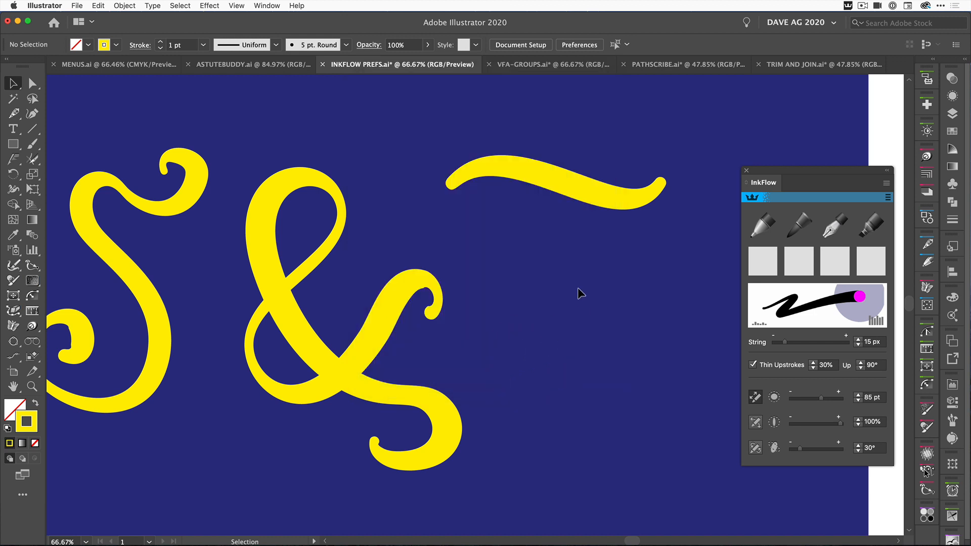
{"action": "mouse_move", "coordinate": [578, 194]}
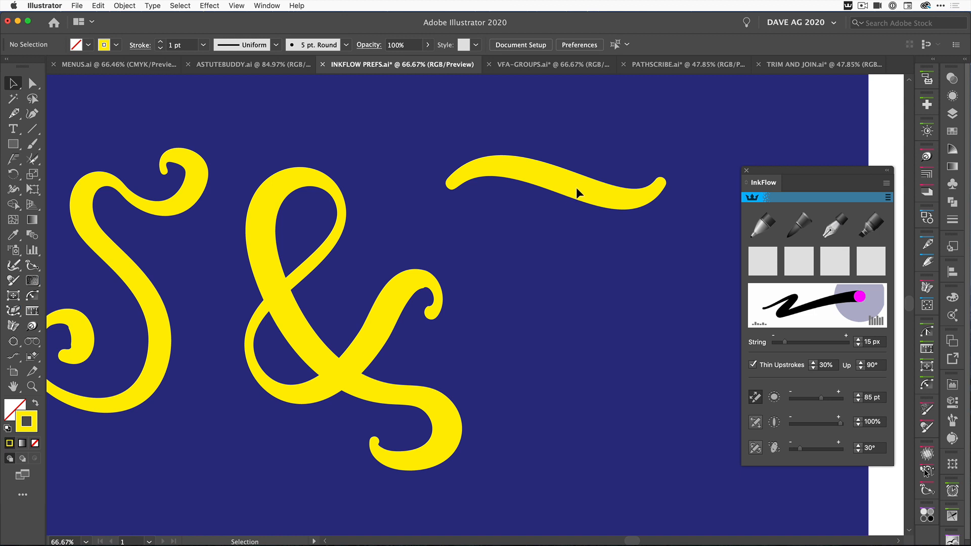
- Delete the tilde and switch InkFlow to the thinner 13 pt brush preset
{"action": "key", "text": "delete"}
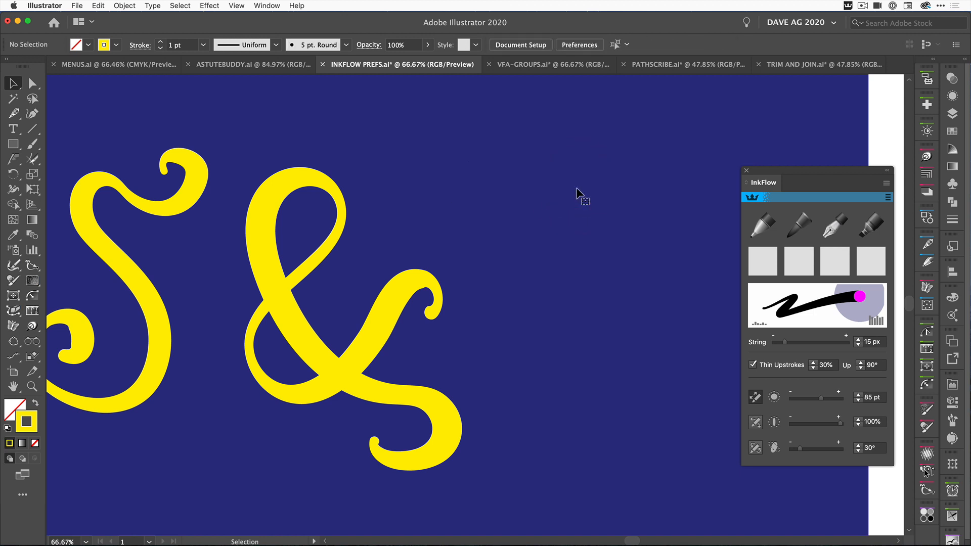
{"action": "left_click", "coordinate": [799, 224]}
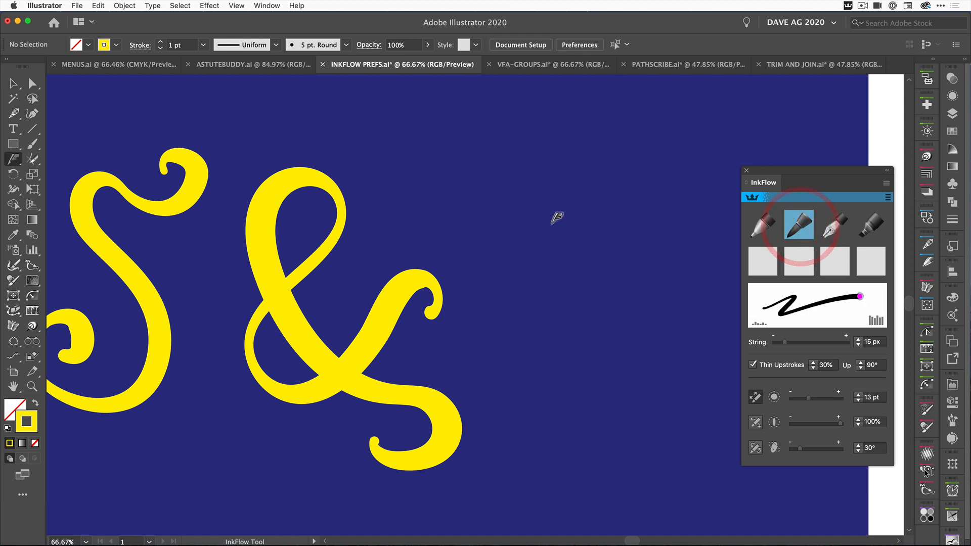
{"action": "mouse_move", "coordinate": [599, 201]}
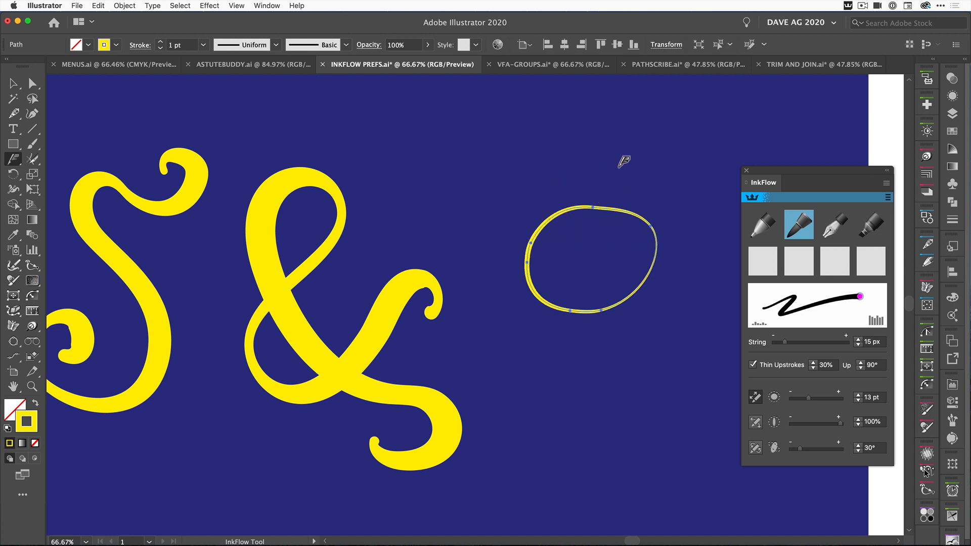
{"action": "mouse_move", "coordinate": [621, 151]}
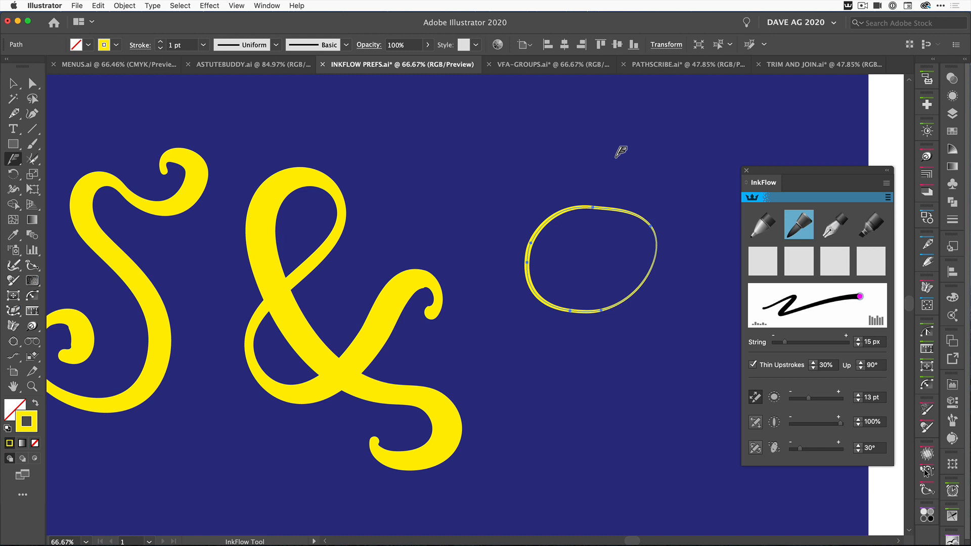
{"action": "mouse_move", "coordinate": [618, 160]}
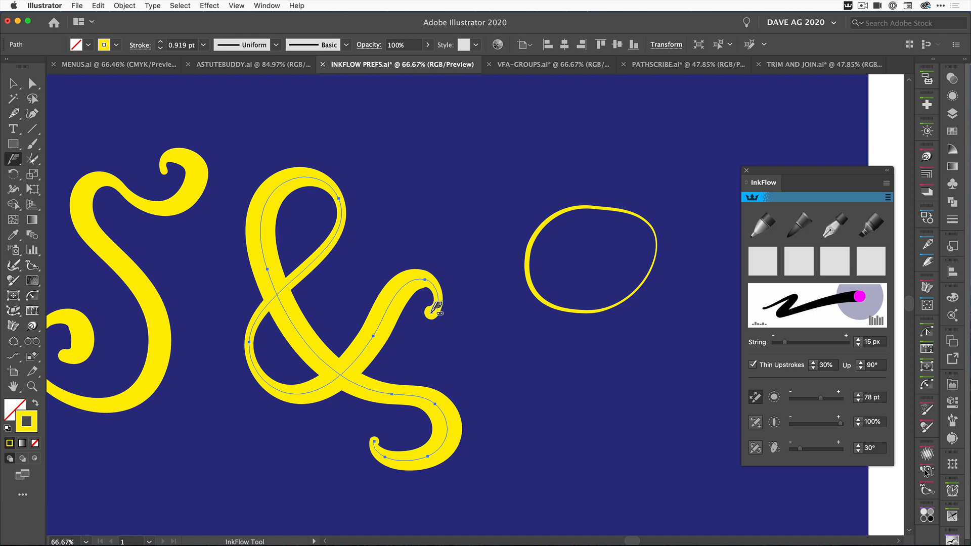
{"action": "mouse_move", "coordinate": [359, 431]}
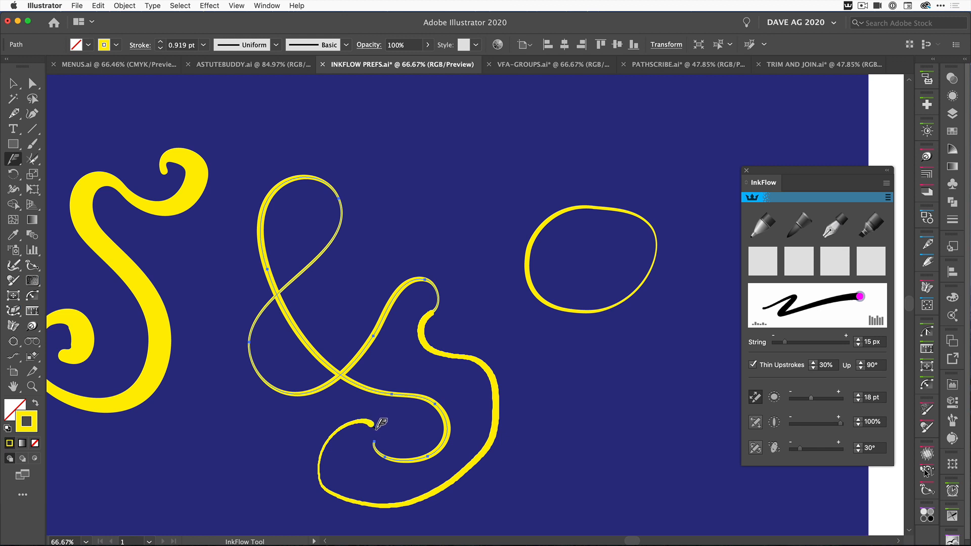
{"action": "mouse_move", "coordinate": [381, 433]}
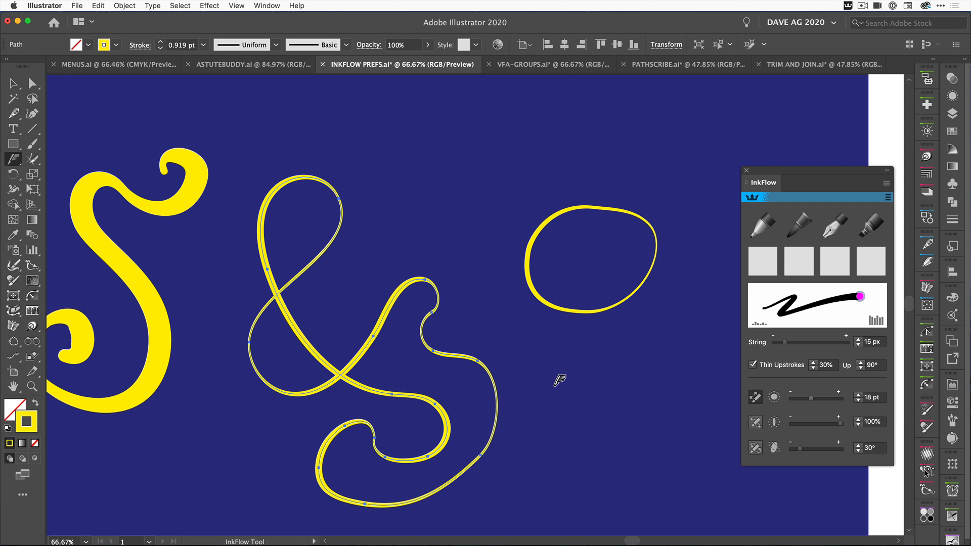
- Switch to the VFA-GROUPS.ai scooter-rider document
{"action": "left_click", "coordinate": [541, 63]}
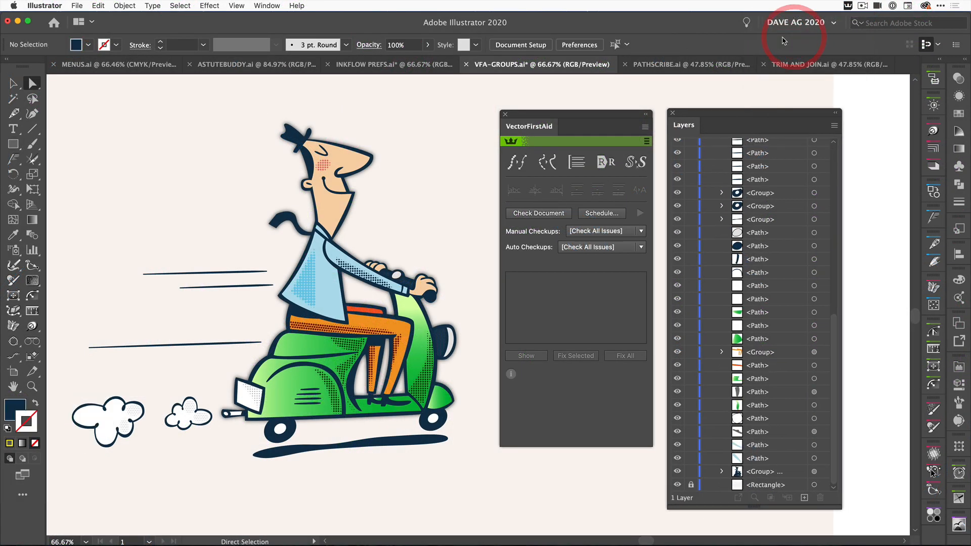
{"action": "mouse_move", "coordinate": [746, 82]}
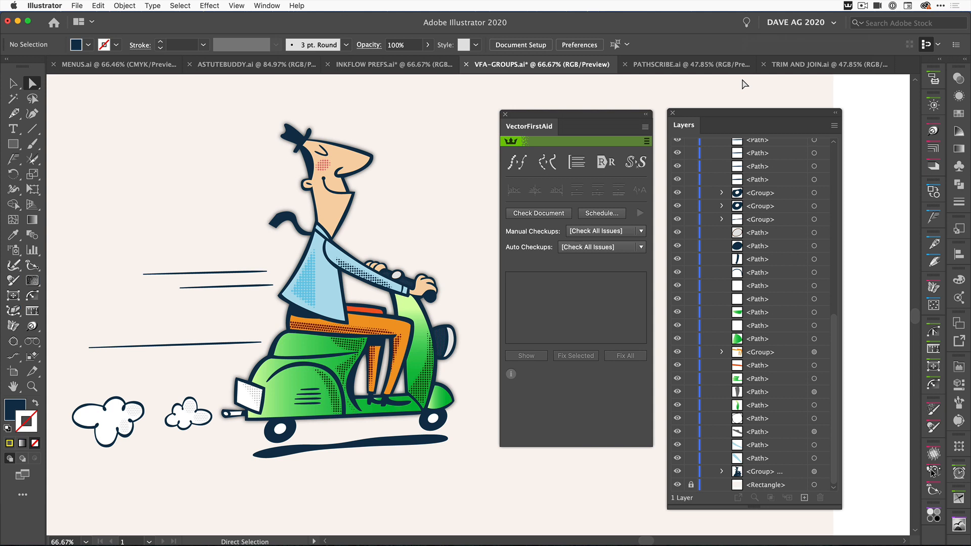
{"action": "mouse_move", "coordinate": [662, 90]}
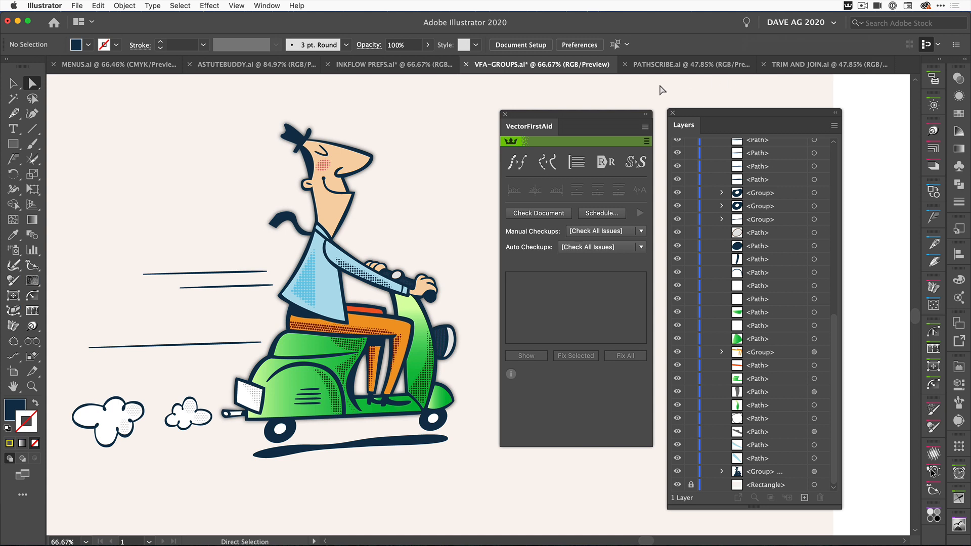
{"action": "mouse_move", "coordinate": [624, 117]}
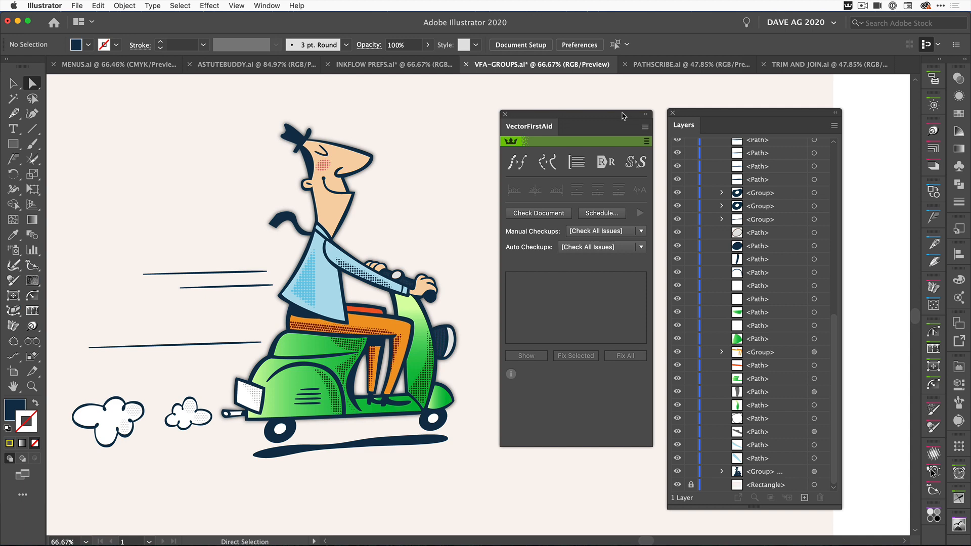
- Switch to the Selection tool and select all the scooter-rider artwork
{"action": "left_click", "coordinate": [646, 127]}
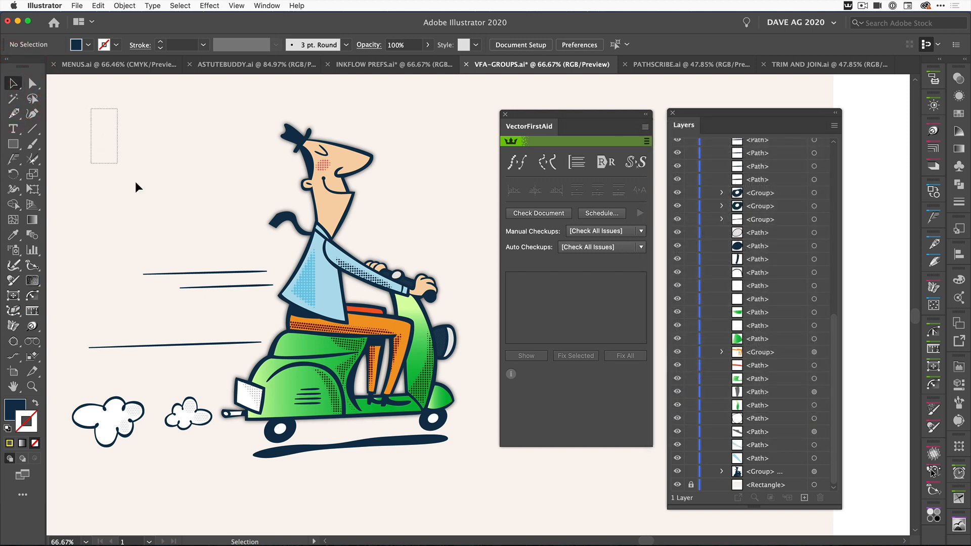
{"action": "key", "text": "cmd+a"}
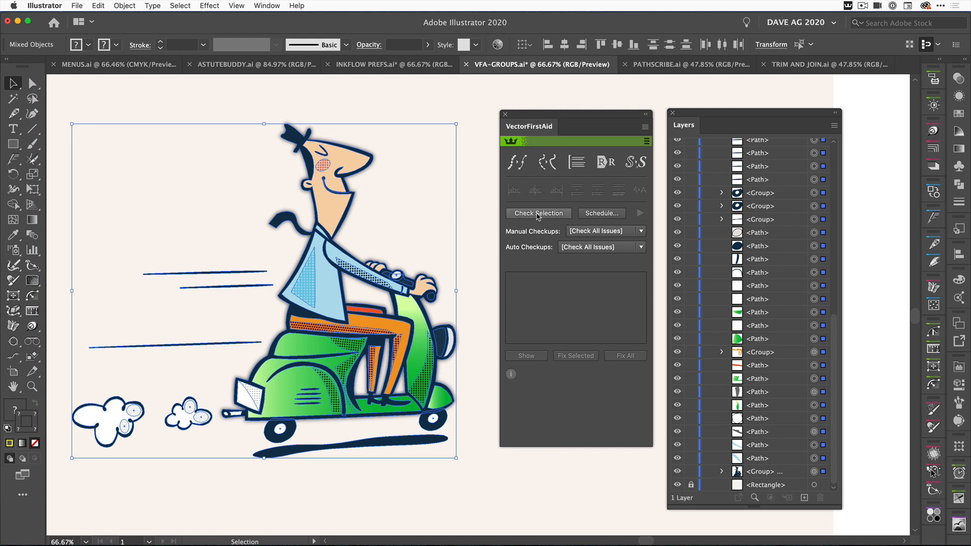
- Run VectorFirstAid Completely Ungroup on the selection and confirm its options
{"action": "left_click", "coordinate": [644, 129]}
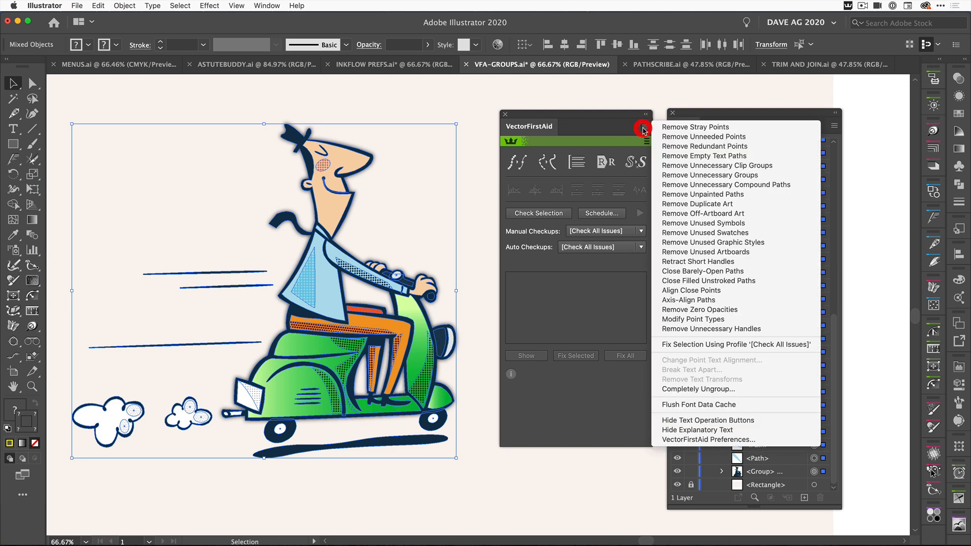
{"action": "mouse_move", "coordinate": [698, 389]}
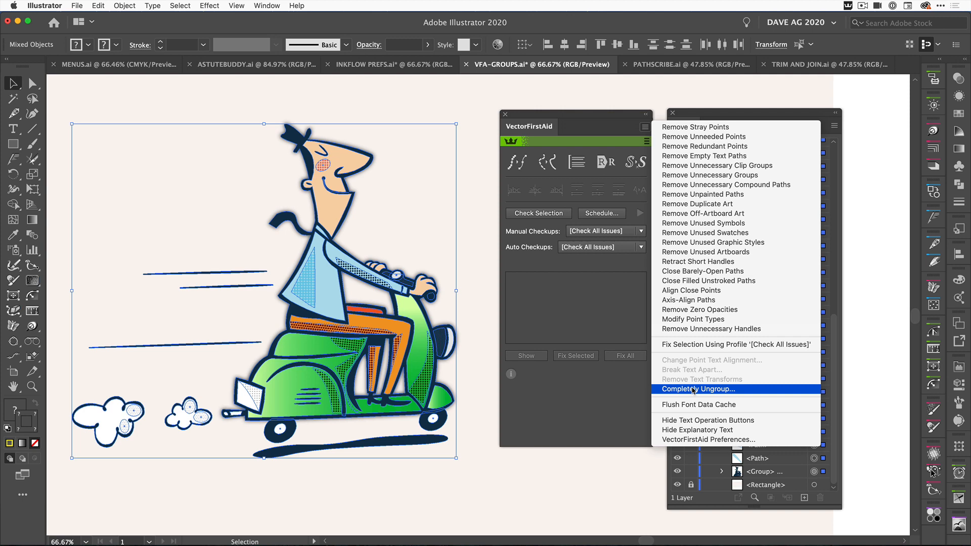
{"action": "left_click", "coordinate": [698, 389]}
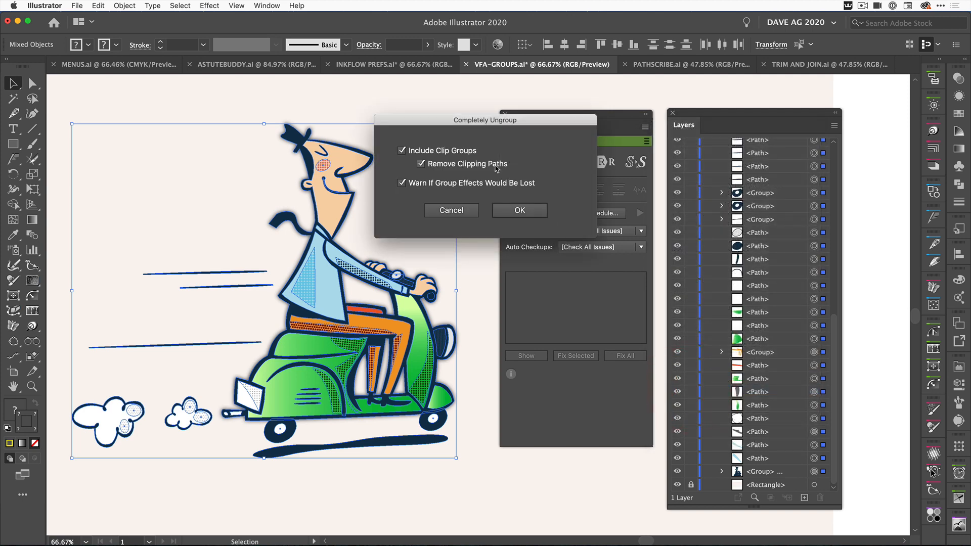
{"action": "mouse_move", "coordinate": [458, 144]}
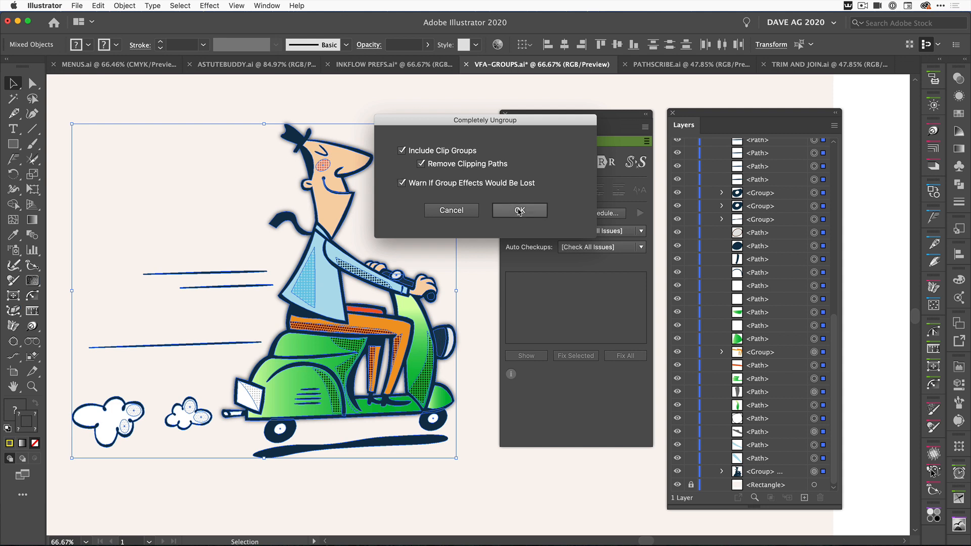
{"action": "left_click", "coordinate": [519, 210]}
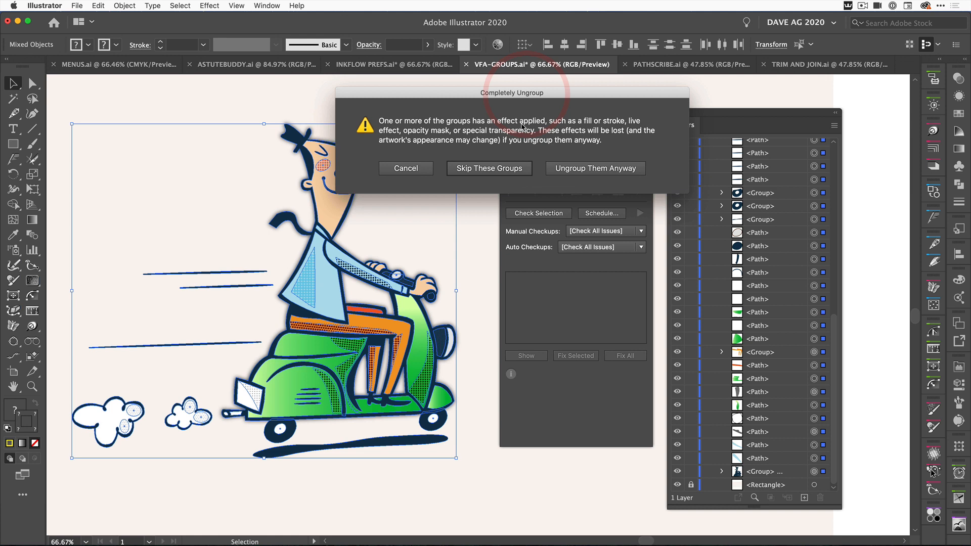
{"action": "mouse_move", "coordinate": [489, 169]}
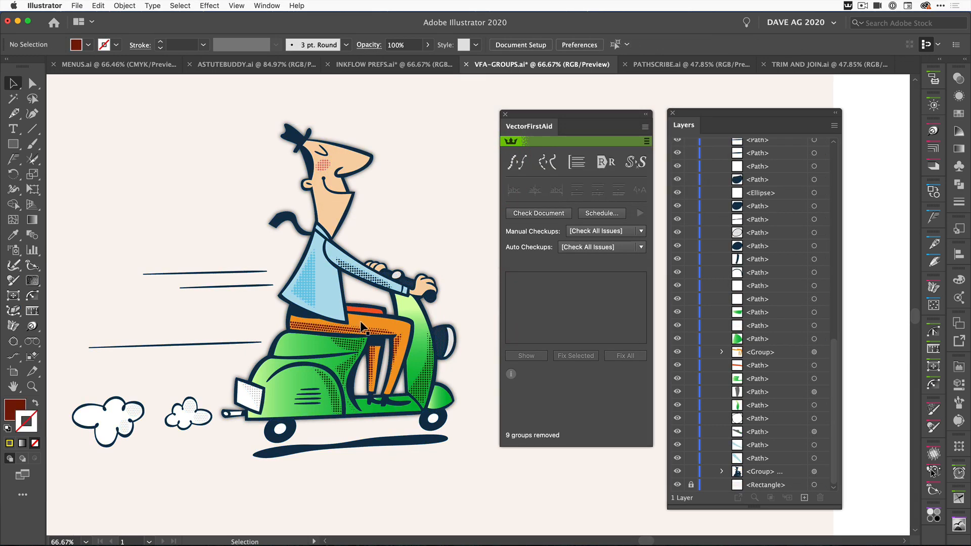
- Inspect the kept orange group's Phantasm Hue/Saturation effect via Layers and Appearance, then reselect all
{"action": "left_click", "coordinate": [362, 328]}
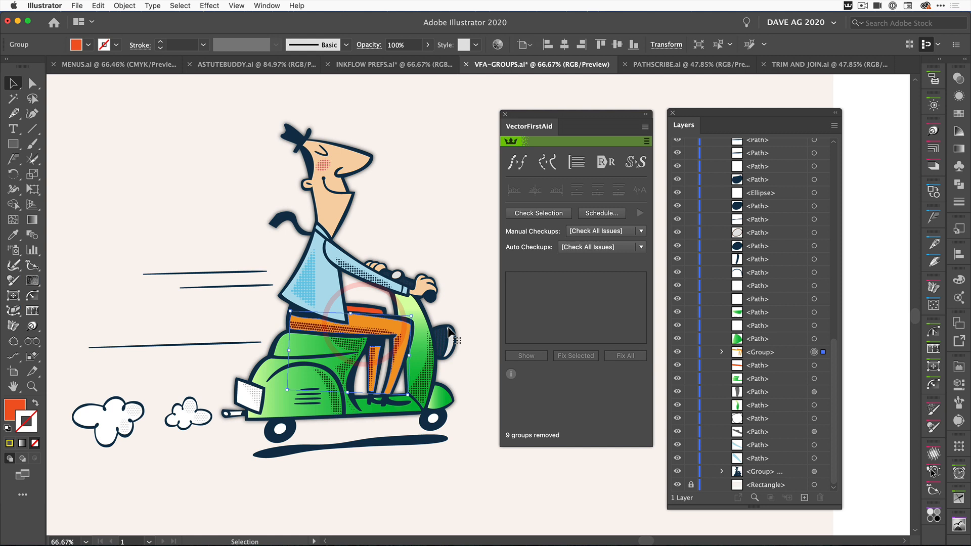
{"action": "left_click", "coordinate": [721, 353]}
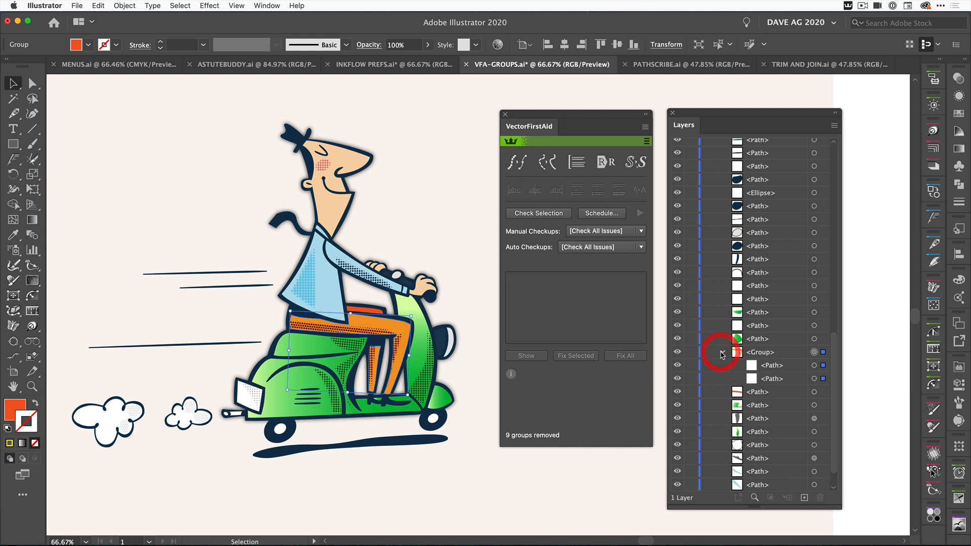
{"action": "left_click", "coordinate": [722, 352]}
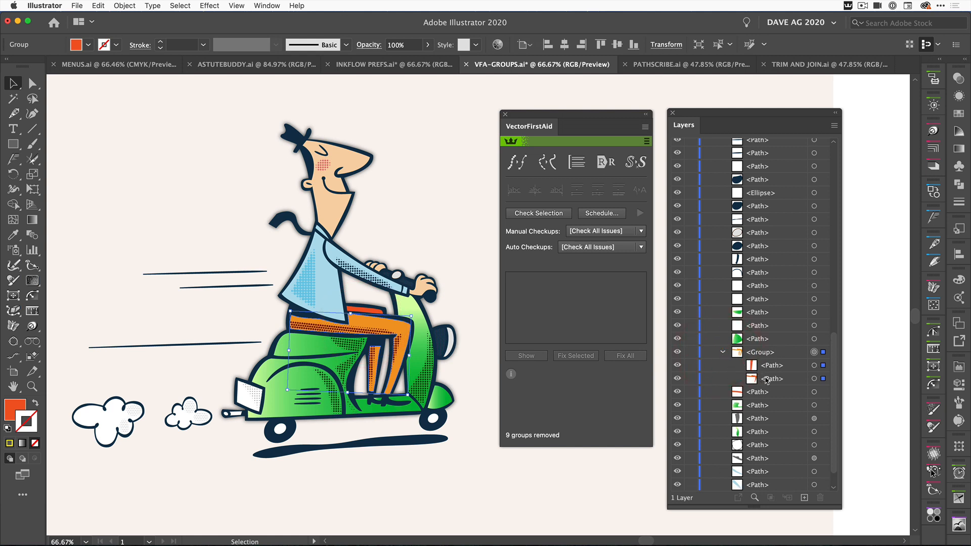
{"action": "left_click", "coordinate": [771, 379]}
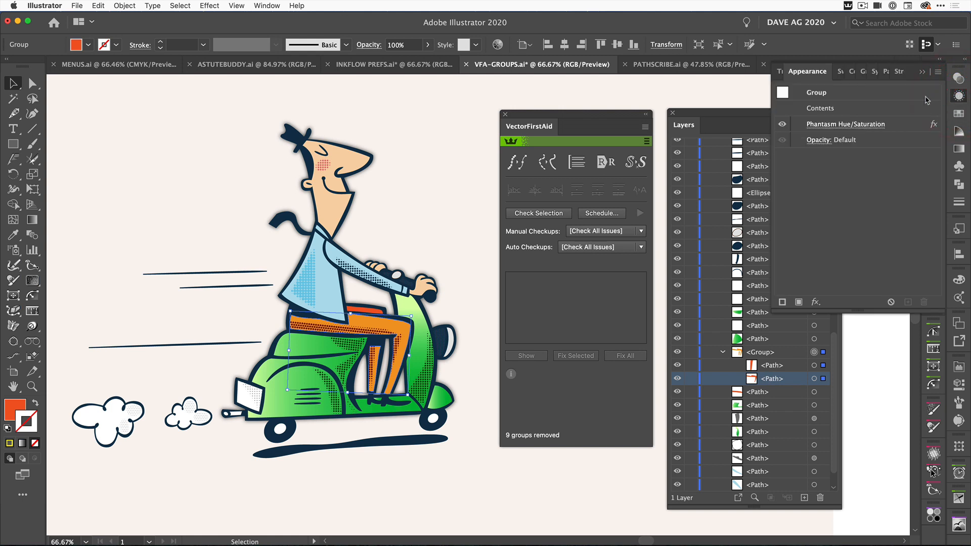
{"action": "mouse_move", "coordinate": [844, 124]}
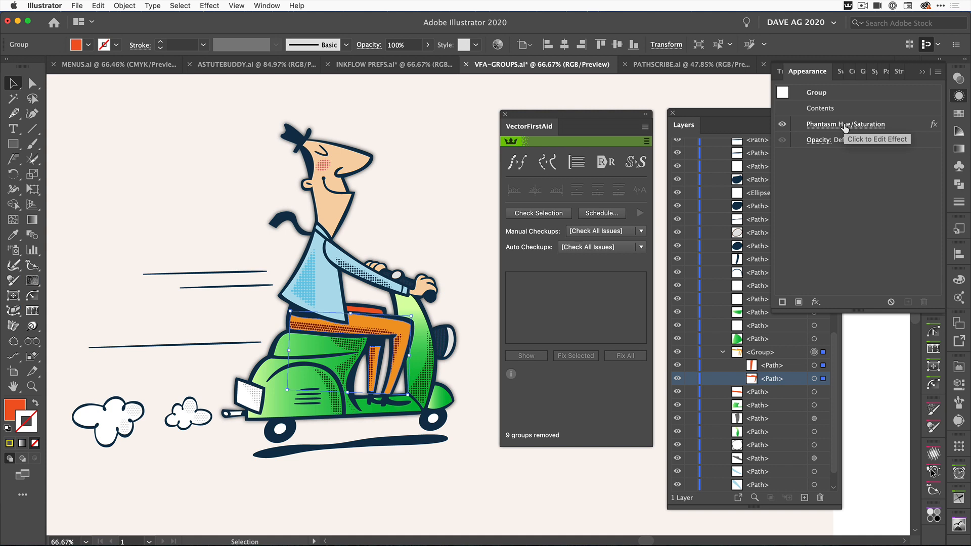
{"action": "left_click", "coordinate": [420, 188]}
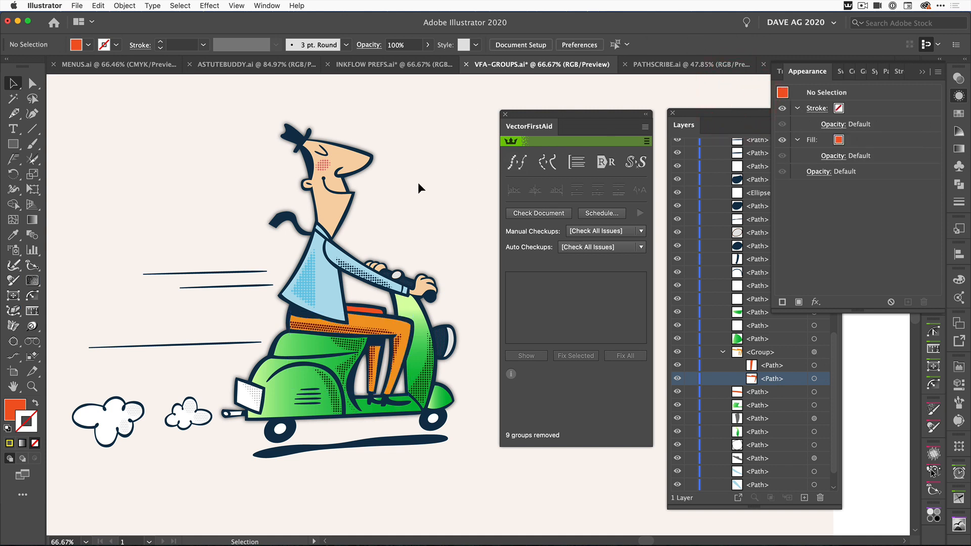
{"action": "key", "text": "cmd+a"}
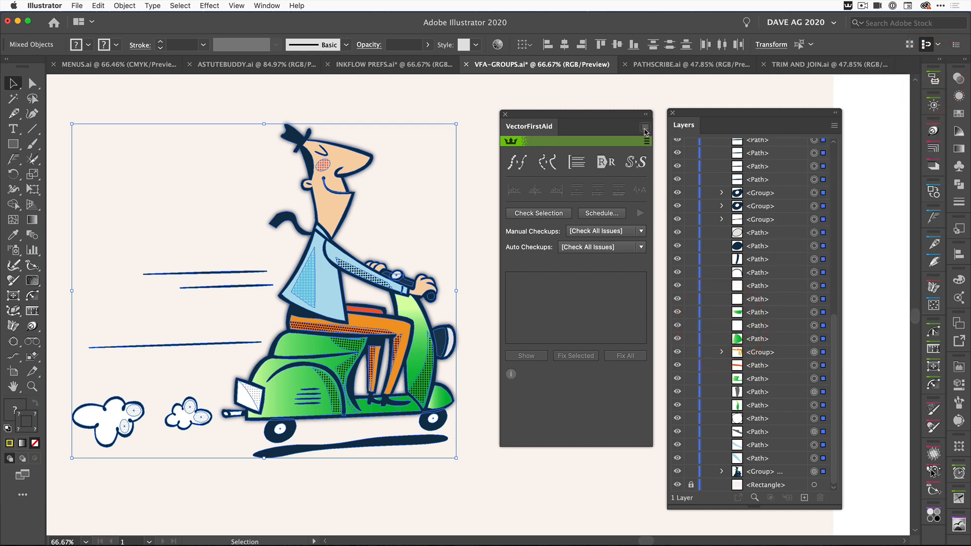
- Completely Ungroup all artwork with VectorFirstAid, removing all eleven groups even those with effects
{"action": "left_click", "coordinate": [646, 127]}
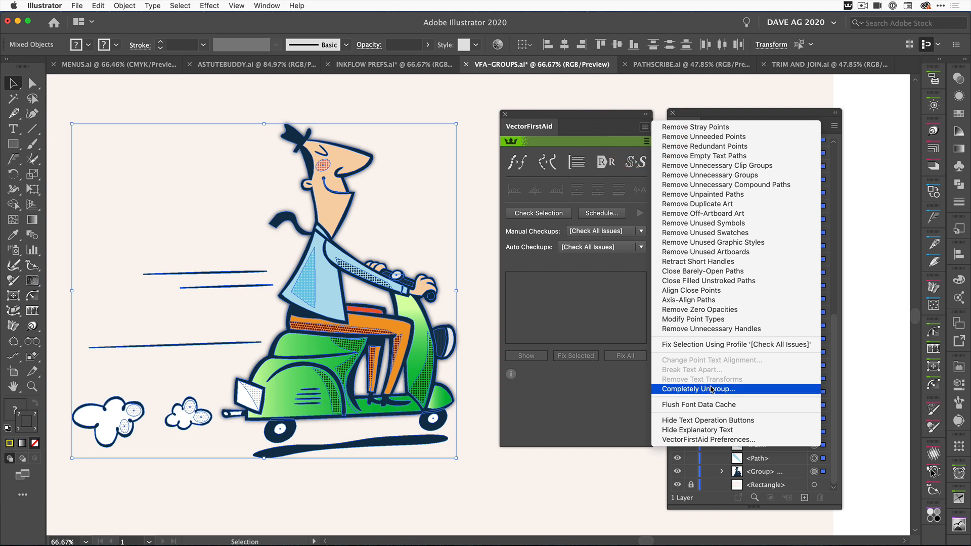
{"action": "left_click", "coordinate": [698, 389]}
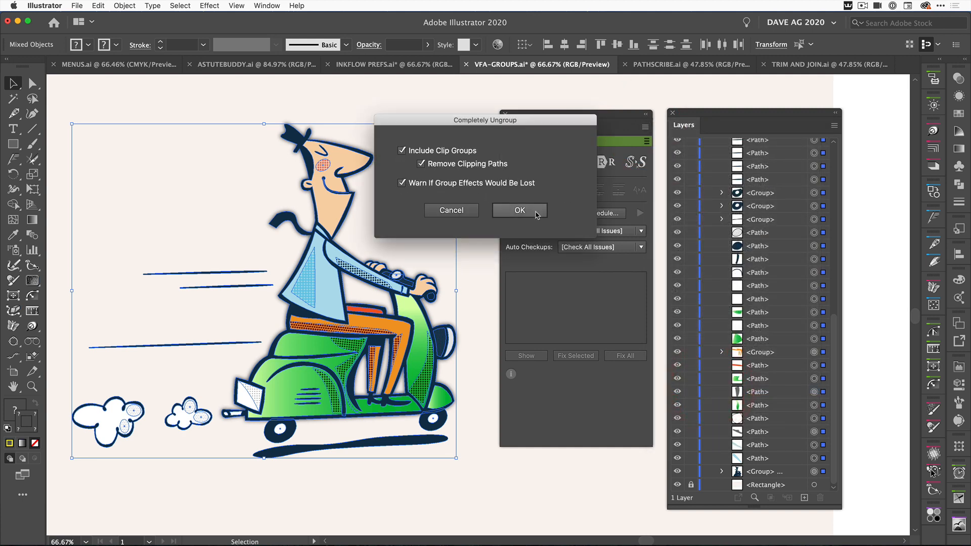
{"action": "left_click", "coordinate": [519, 210]}
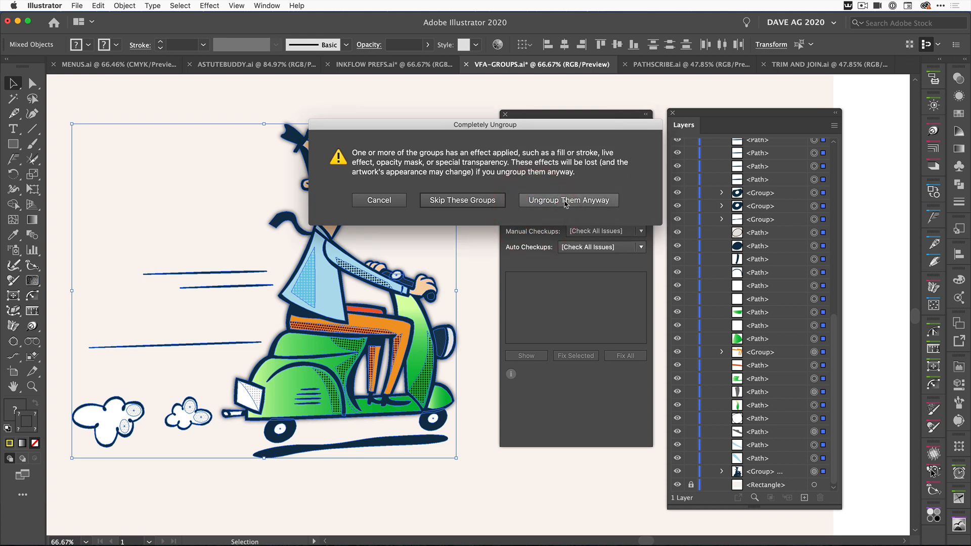
{"action": "left_click", "coordinate": [569, 200]}
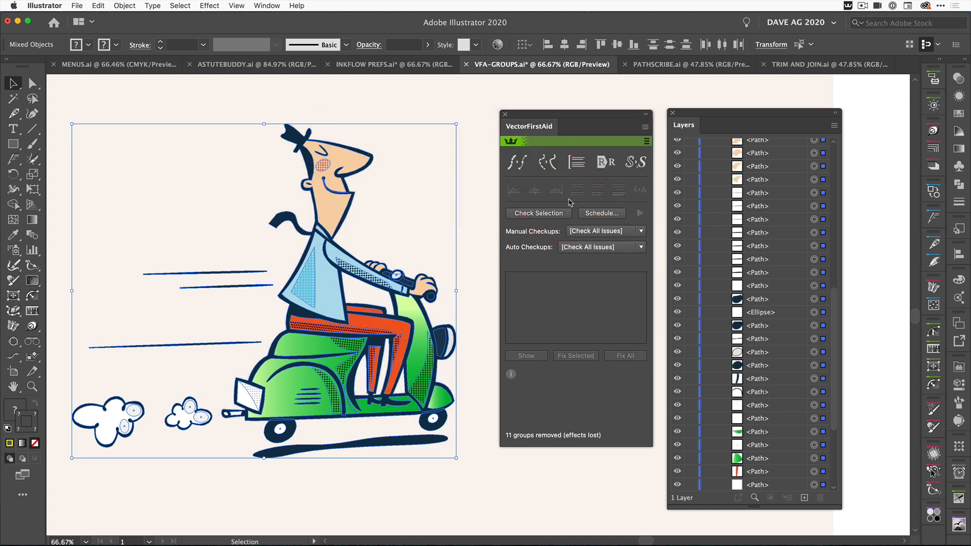
{"action": "mouse_move", "coordinate": [471, 272]}
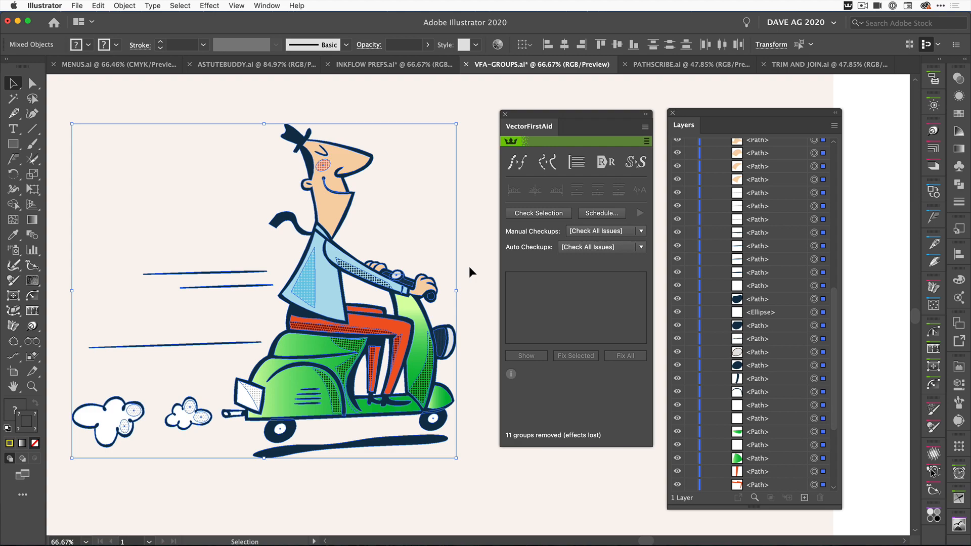
{"action": "left_click", "coordinate": [691, 64]}
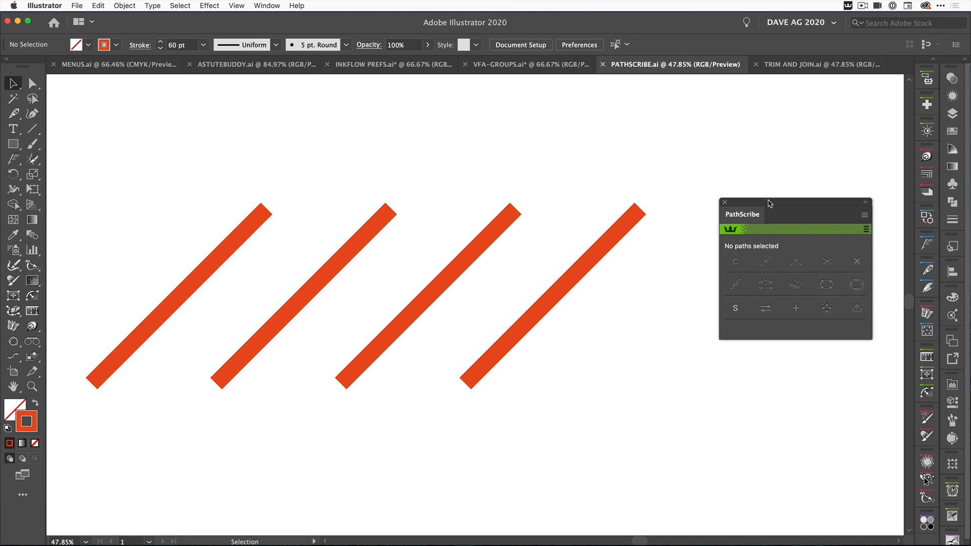
{"action": "mouse_move", "coordinate": [777, 209]}
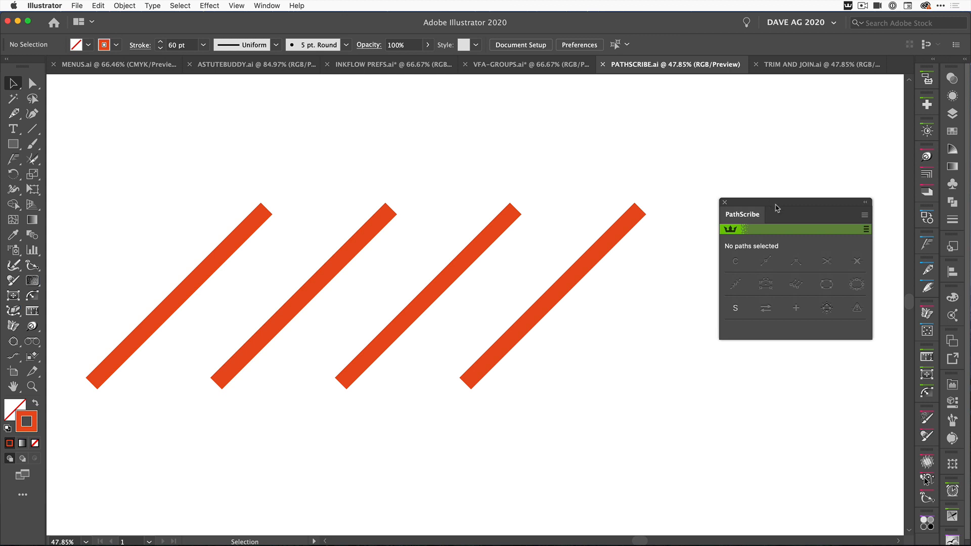
{"action": "mouse_move", "coordinate": [220, 258]}
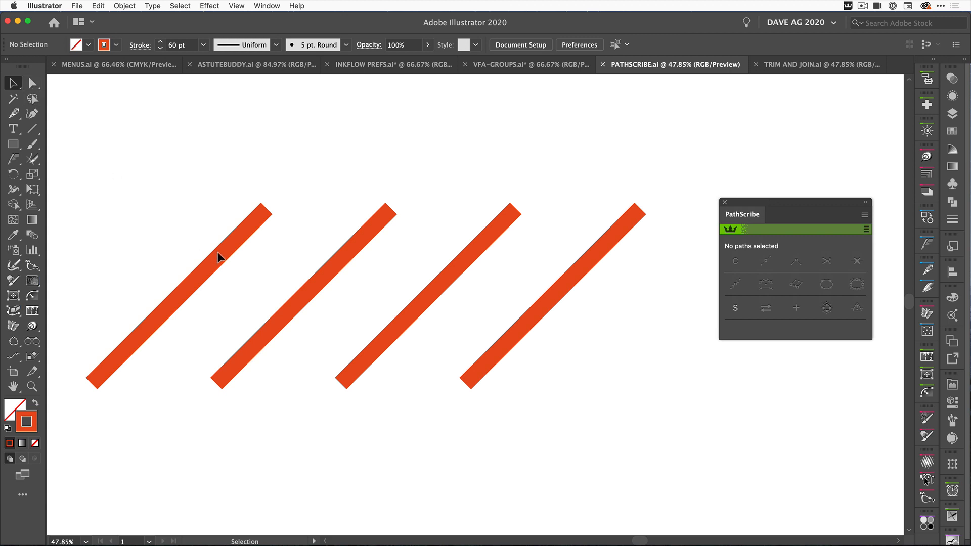
- Select the first orange bar's top anchor and the second bar's bottom anchor, then open PathScribe's menu
{"action": "left_click", "coordinate": [220, 254]}
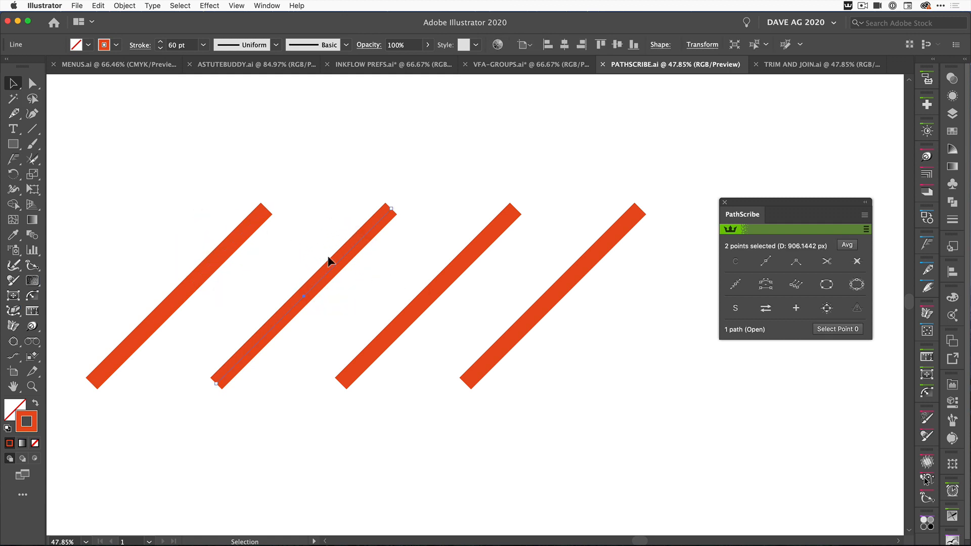
{"action": "mouse_move", "coordinate": [265, 213]}
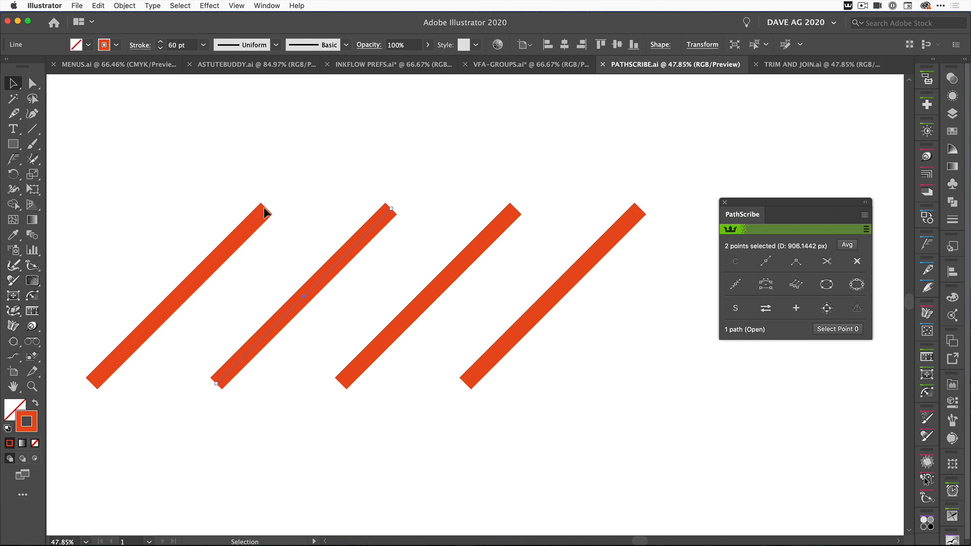
{"action": "mouse_move", "coordinate": [220, 379]}
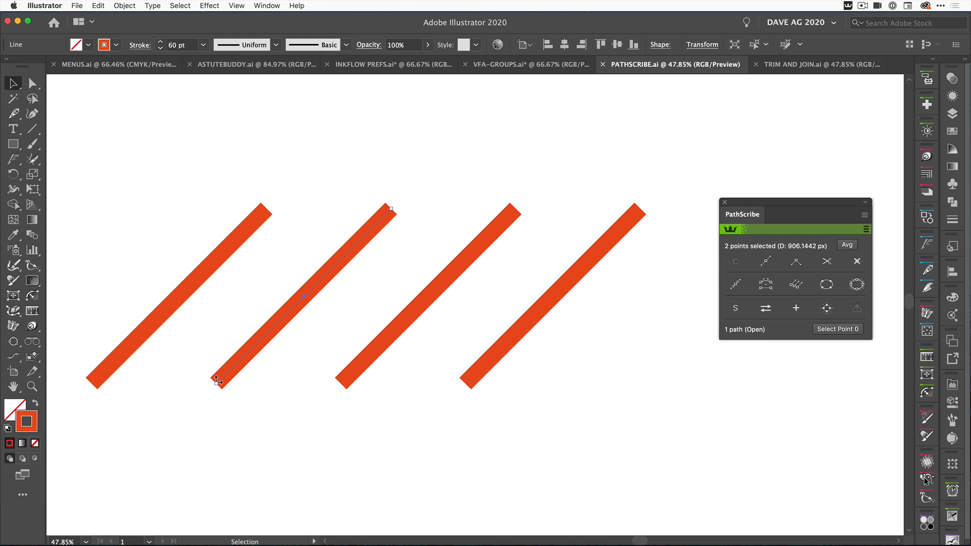
{"action": "left_click", "coordinate": [31, 83]}
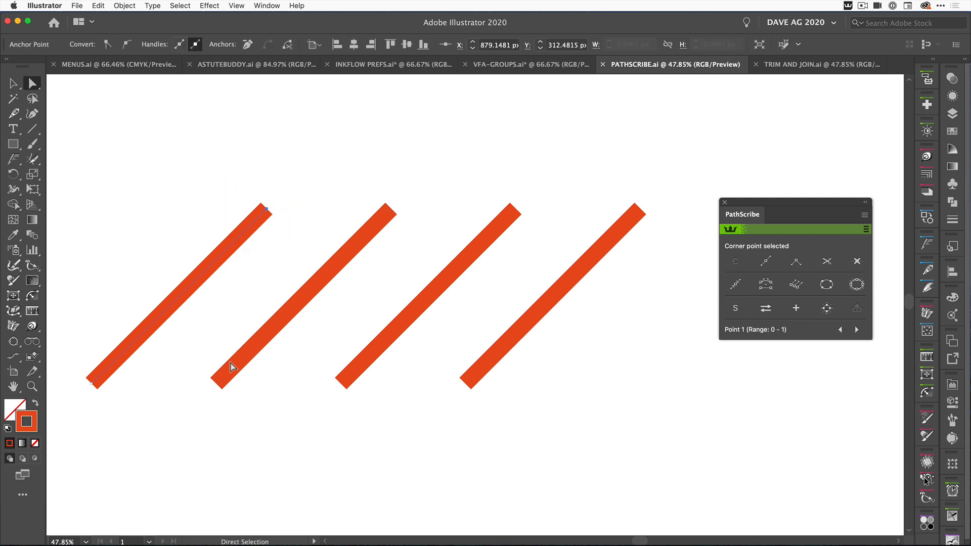
{"action": "mouse_move", "coordinate": [217, 387]}
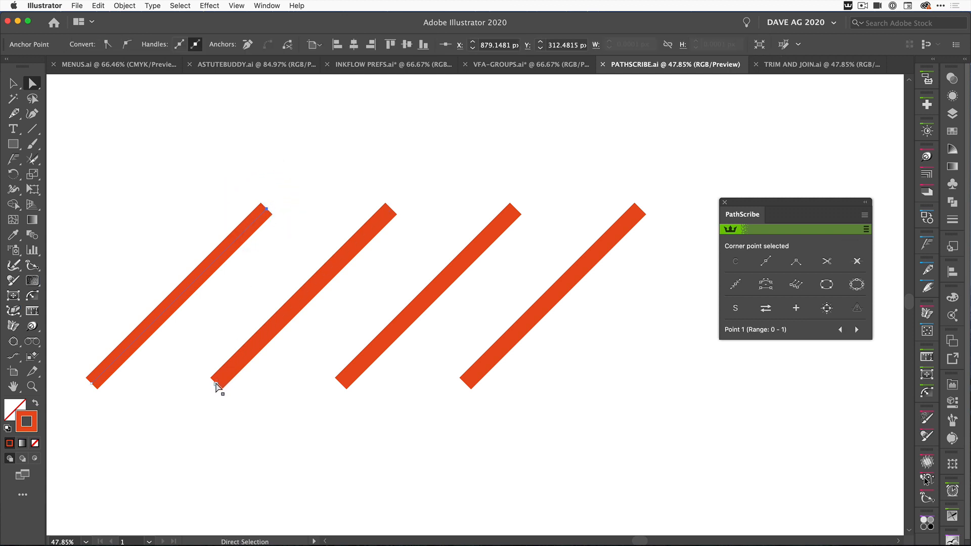
{"action": "left_click", "coordinate": [265, 210]}
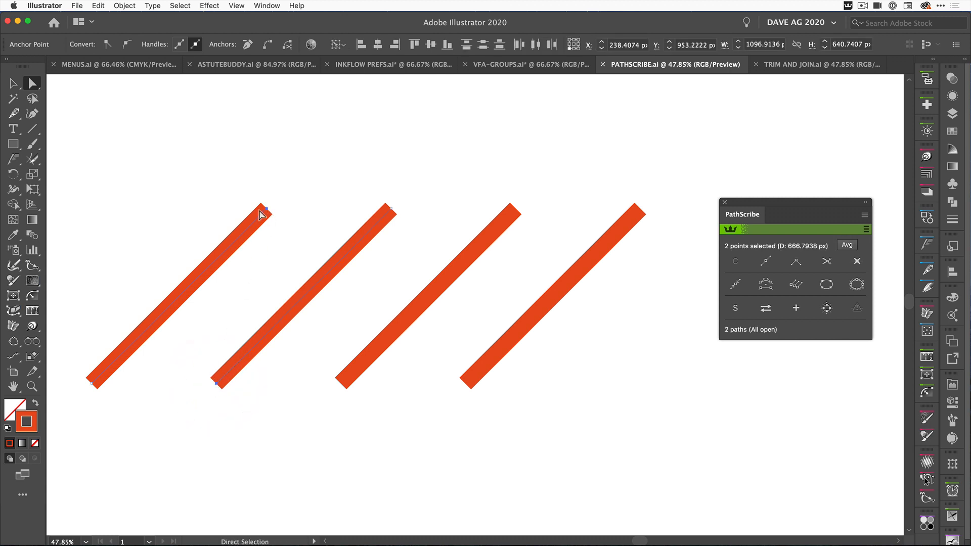
{"action": "left_click", "coordinate": [865, 214]}
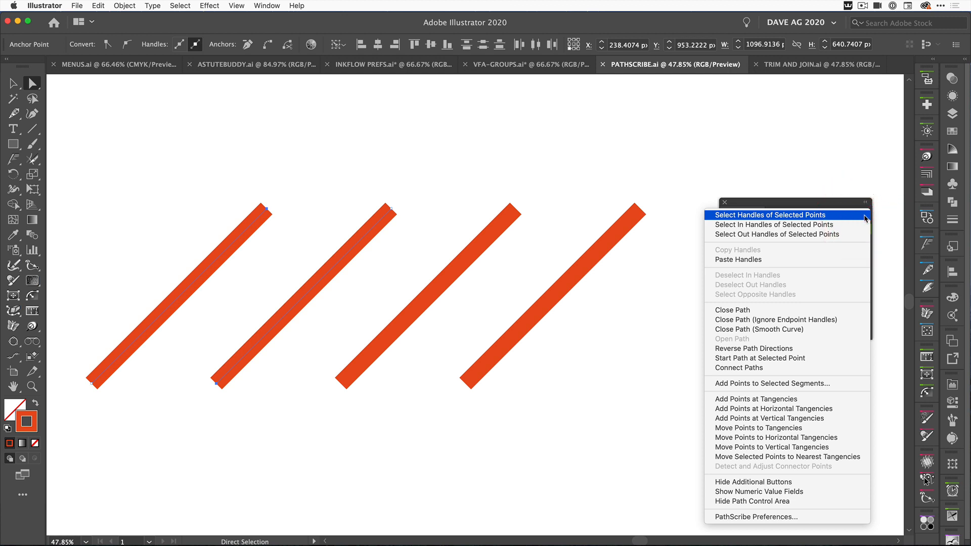
{"action": "mouse_move", "coordinate": [737, 368]}
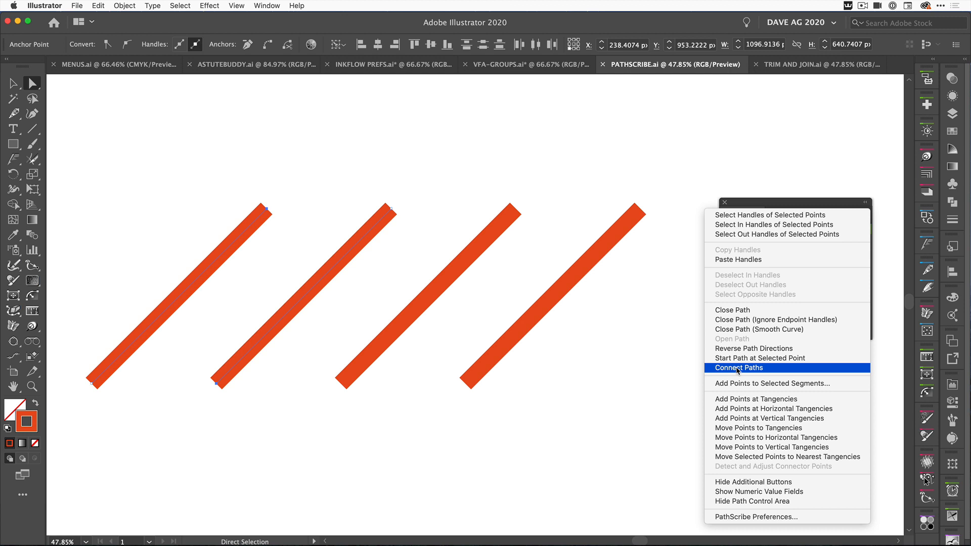
{"action": "mouse_move", "coordinate": [737, 371]}
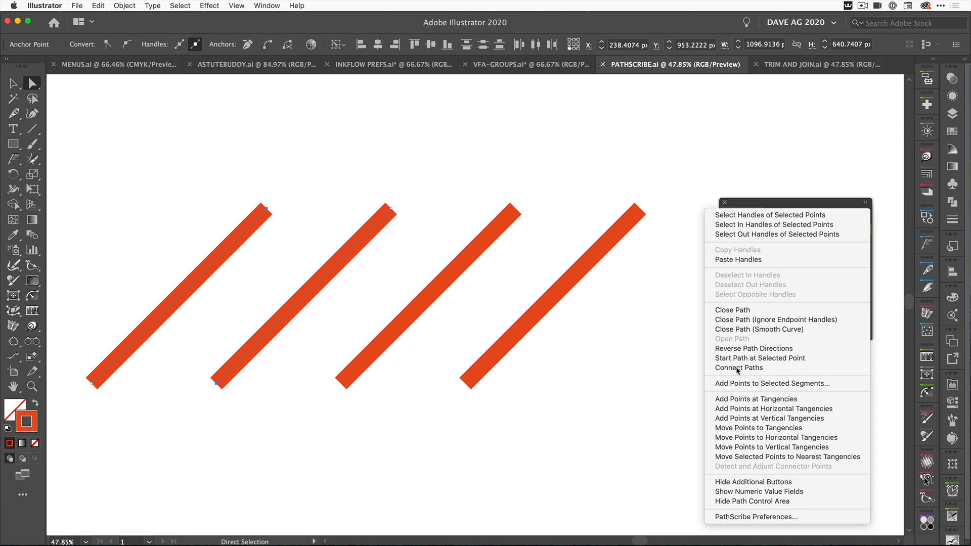
- Connect the first two bars, then join the third and fourth bars onto the zigzag with Connect Paths
{"action": "left_click", "coordinate": [737, 367]}
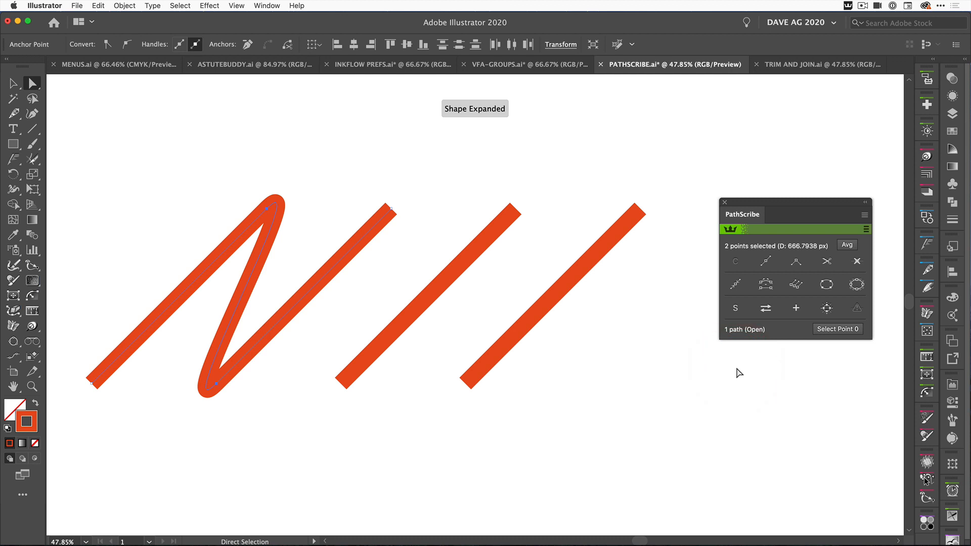
{"action": "mouse_move", "coordinate": [486, 309]}
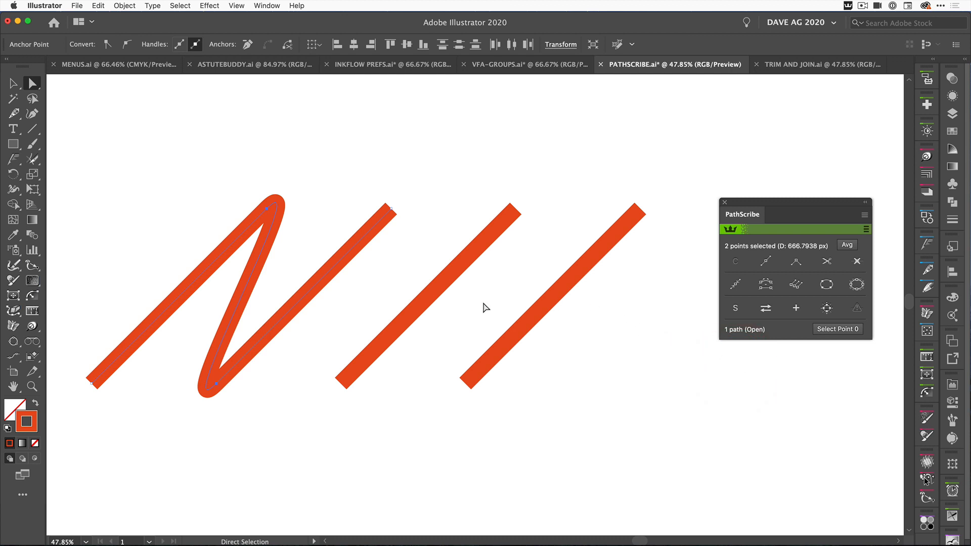
{"action": "mouse_move", "coordinate": [251, 342]}
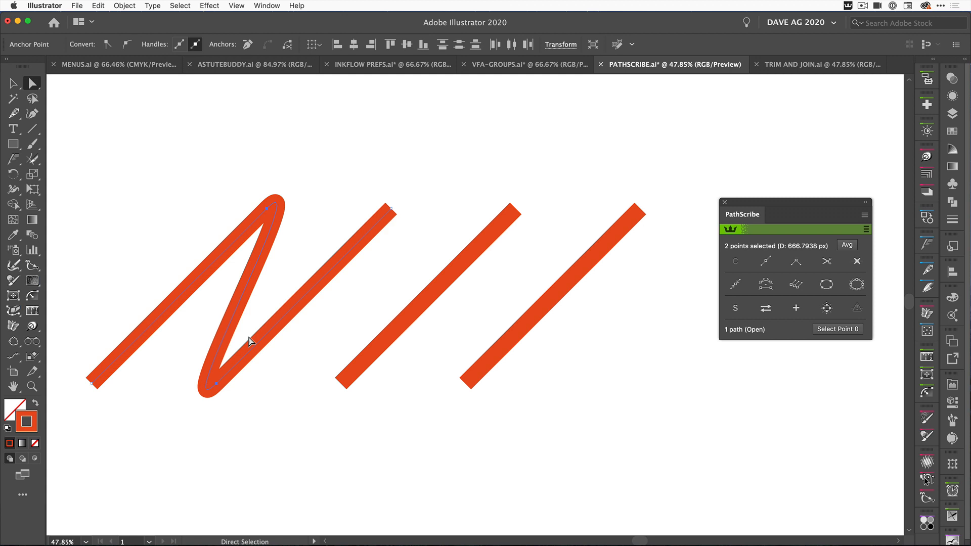
{"action": "left_click", "coordinate": [391, 213]}
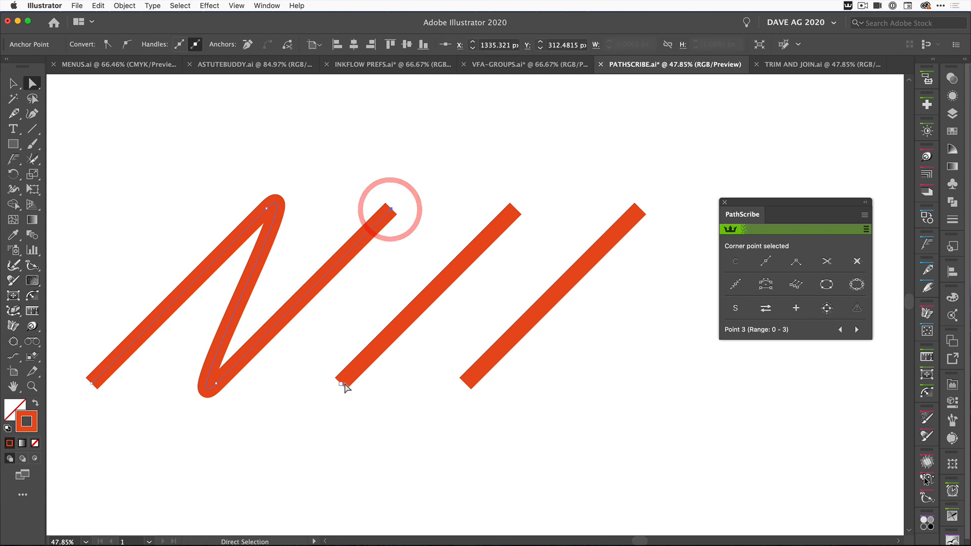
{"action": "left_click", "coordinate": [343, 383]}
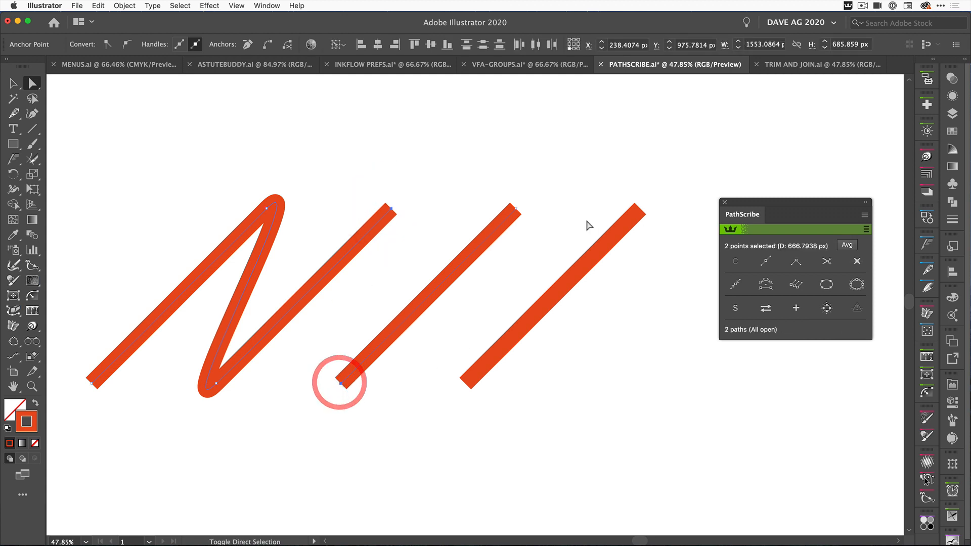
{"action": "left_click", "coordinate": [865, 215]}
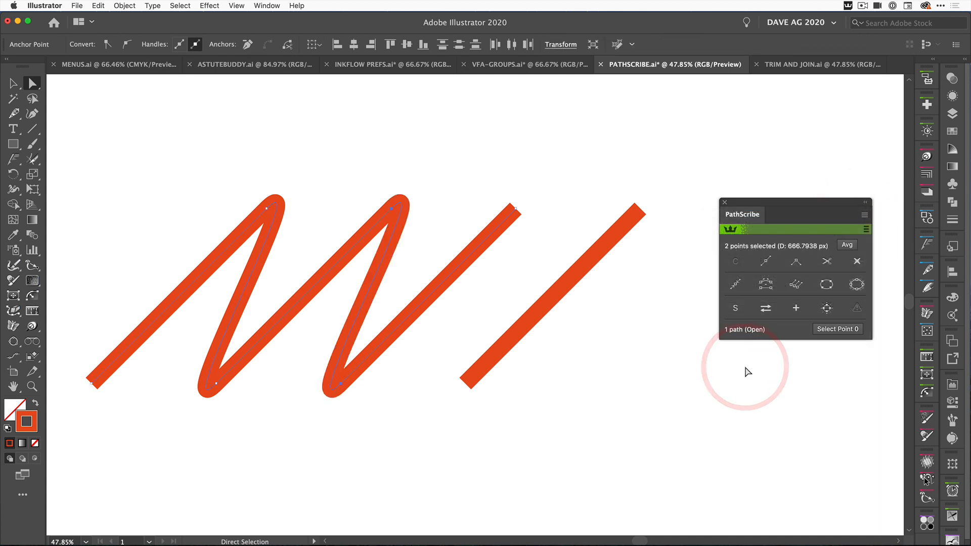
{"action": "left_click", "coordinate": [514, 211]}
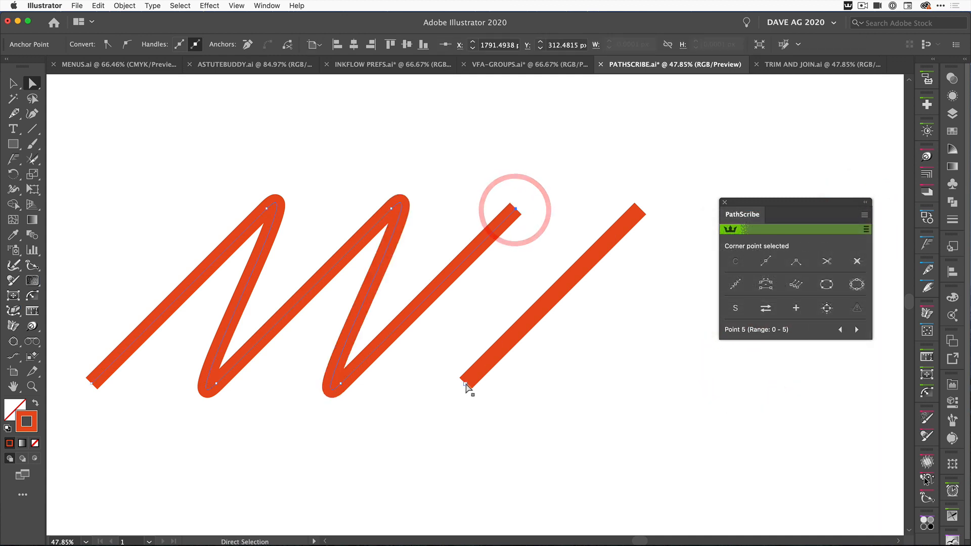
{"action": "left_click", "coordinate": [865, 214]}
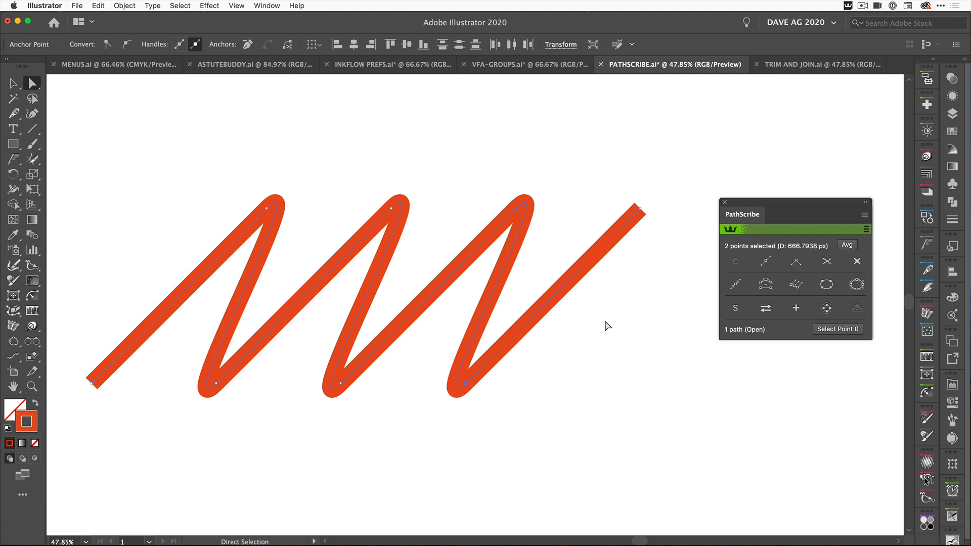
{"action": "left_click", "coordinate": [809, 65]}
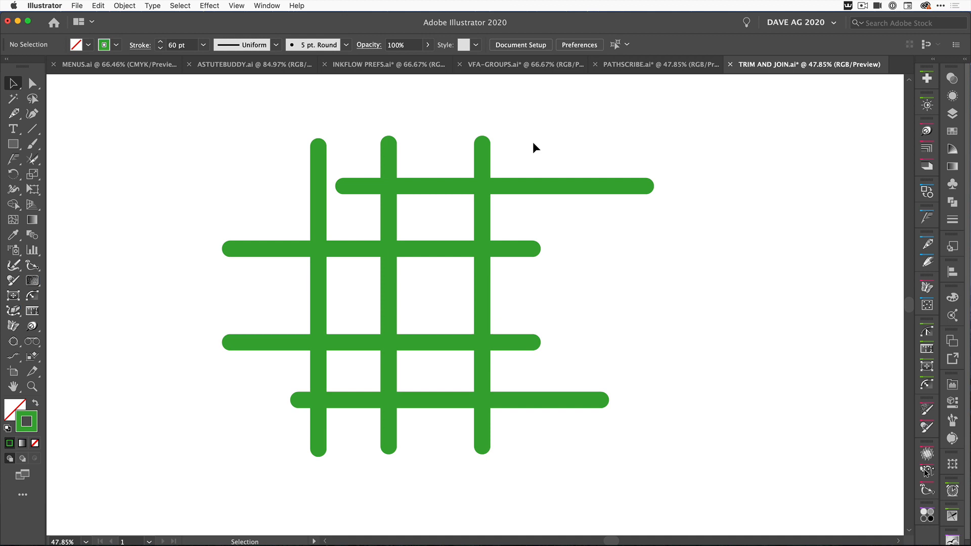
{"action": "mouse_move", "coordinate": [486, 145]}
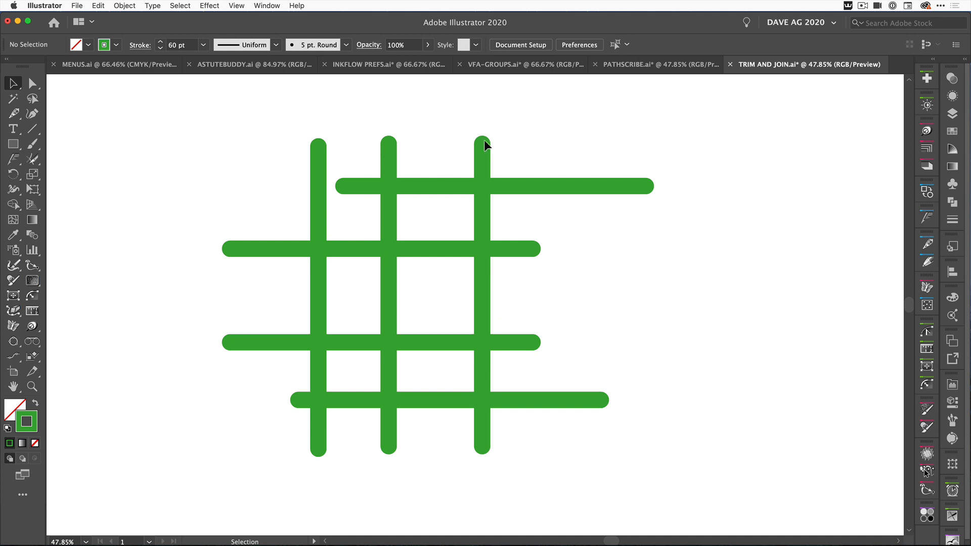
- Confirm the AG Trim and Join preferences so trimmed paths auto-join only when styles match
{"action": "double_click", "coordinate": [33, 159]}
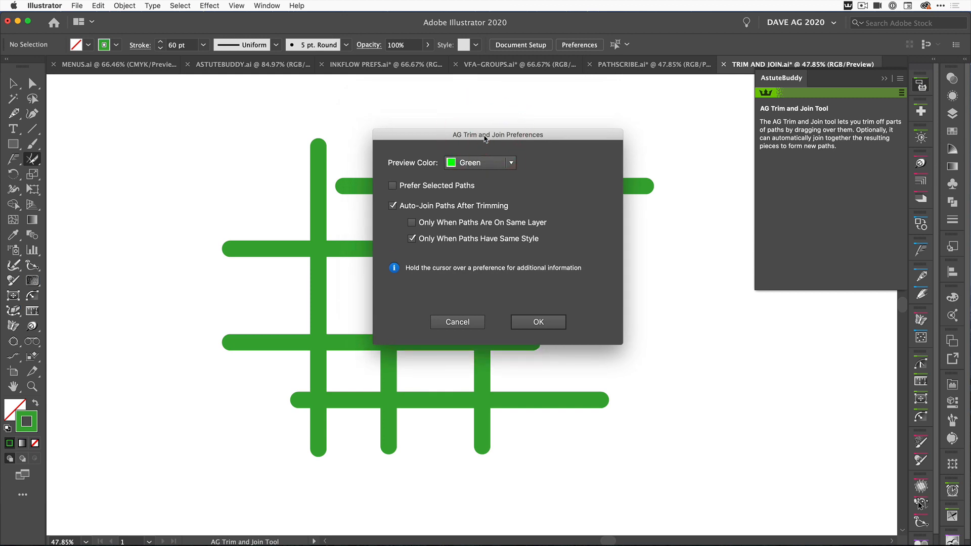
{"action": "mouse_move", "coordinate": [536, 322]}
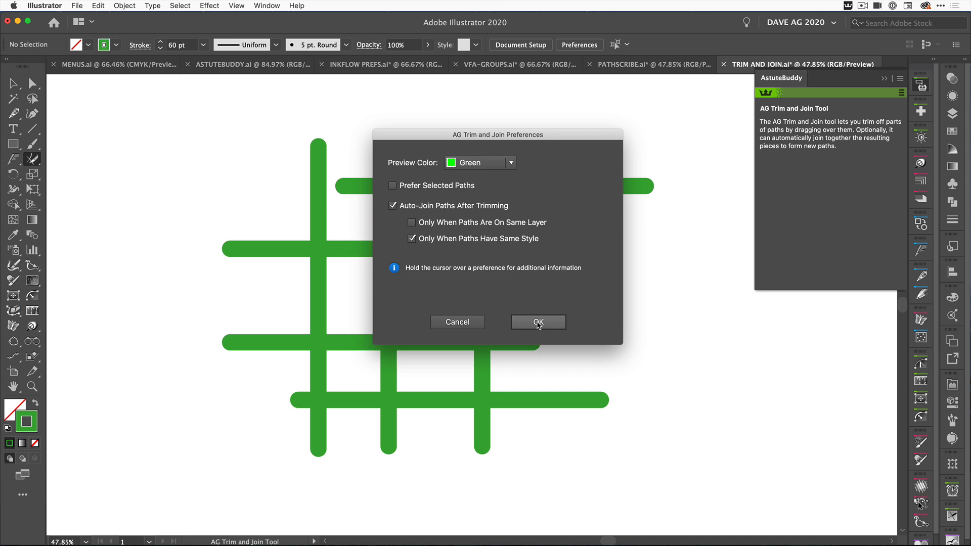
{"action": "mouse_move", "coordinate": [406, 206]}
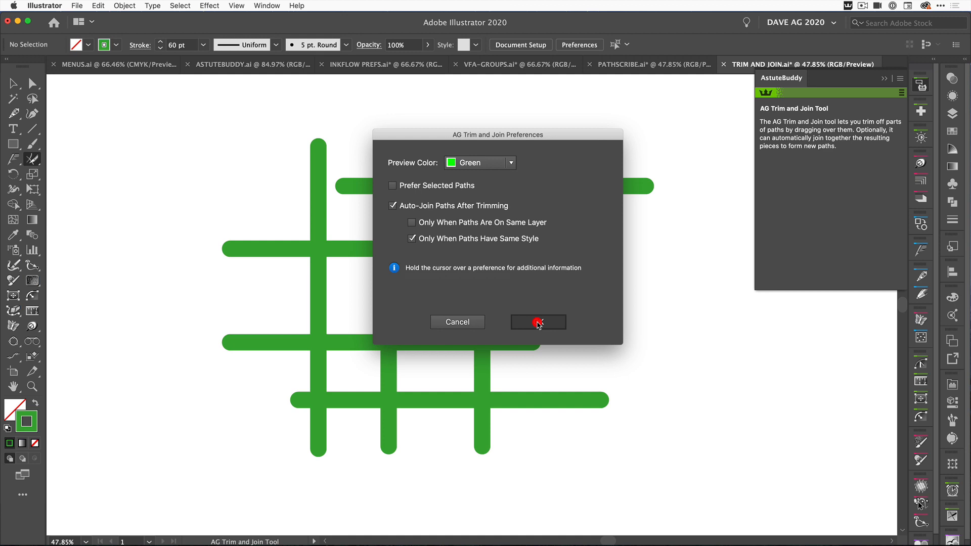
{"action": "left_click", "coordinate": [538, 322]}
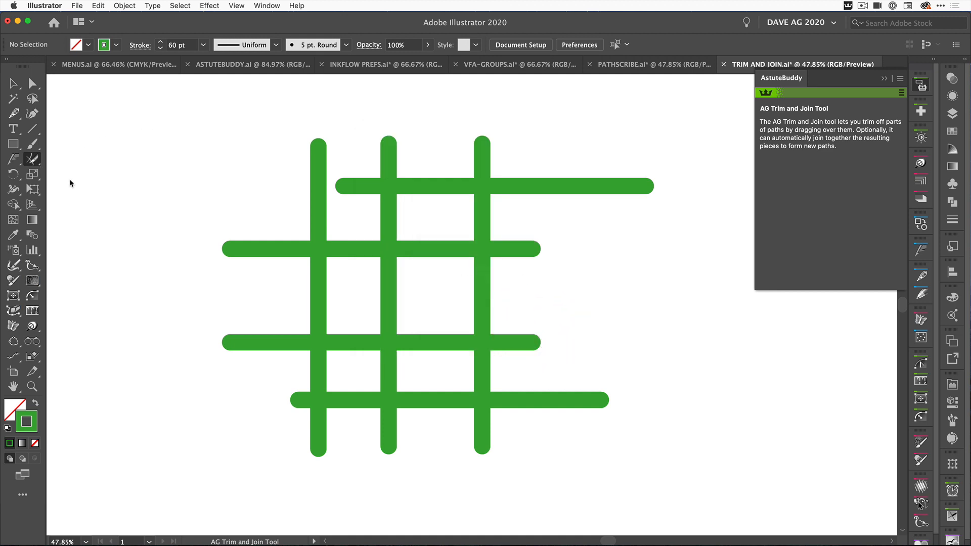
{"action": "mouse_move", "coordinate": [187, 171]}
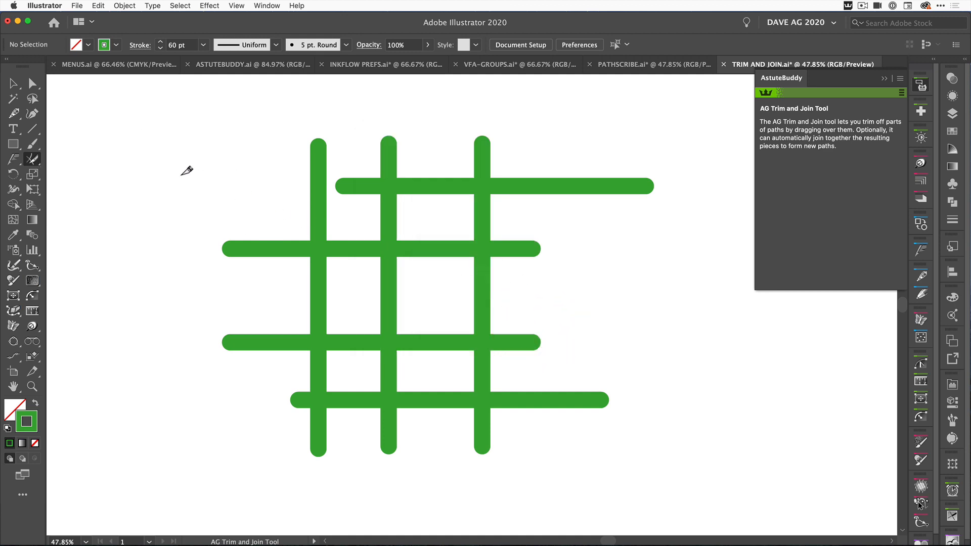